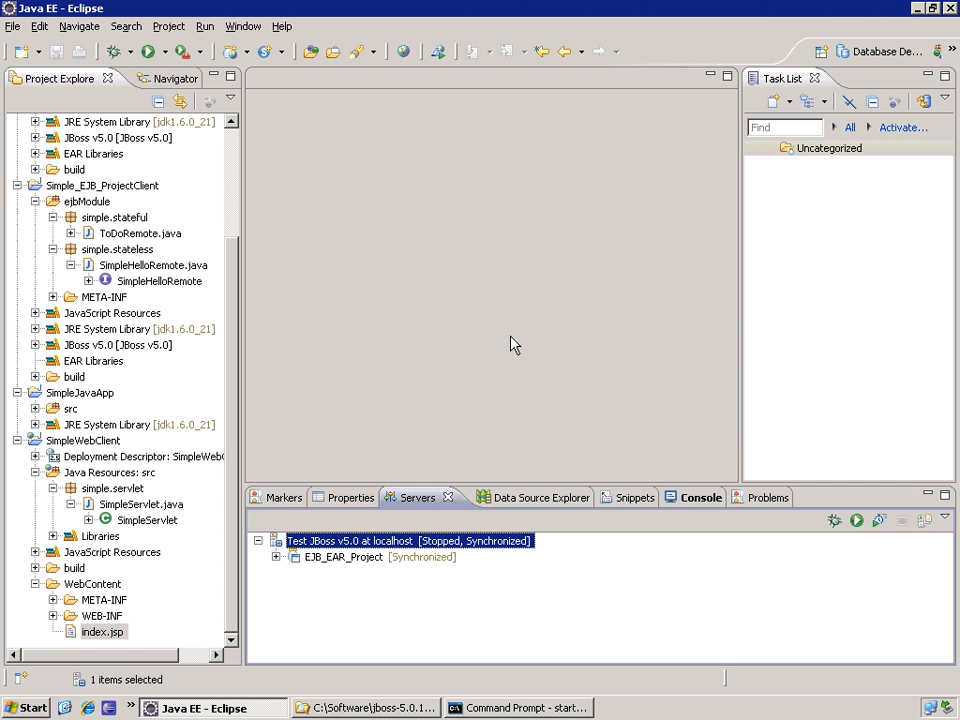
pyautogui.moveTo(343, 355)
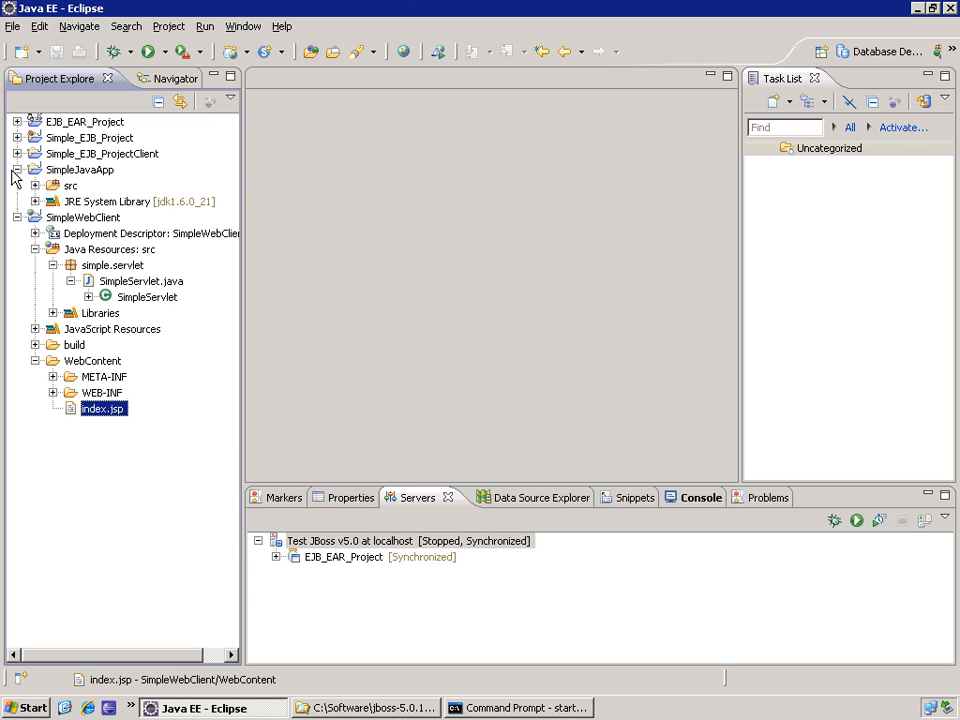
# Collapse the SimpleWebClient project in Project Explorer
pyautogui.click(17, 169)
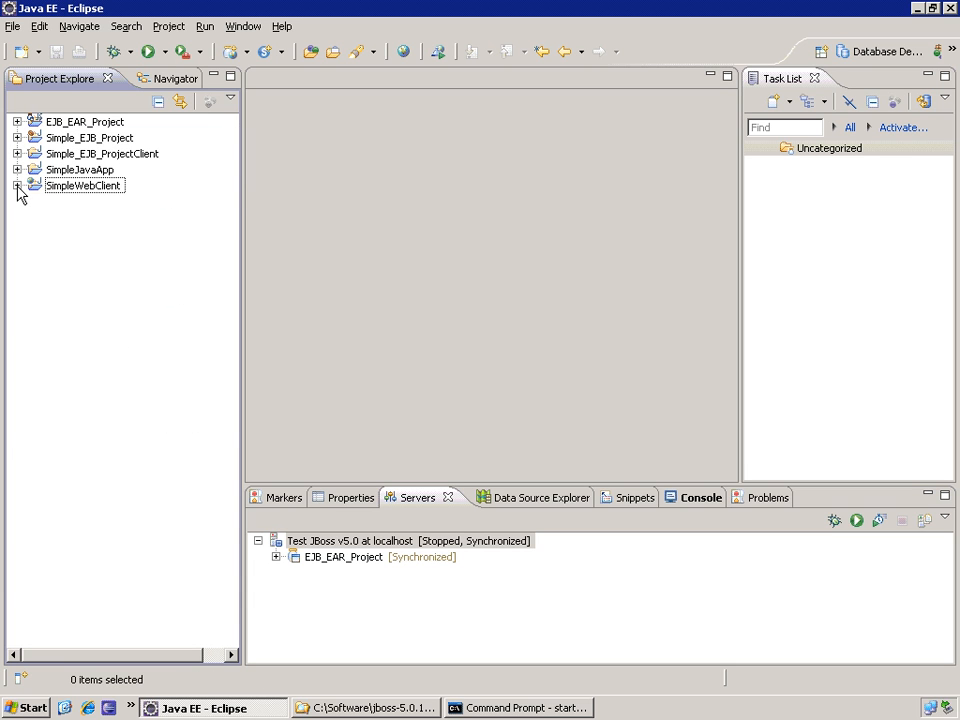
pyautogui.moveTo(113, 278)
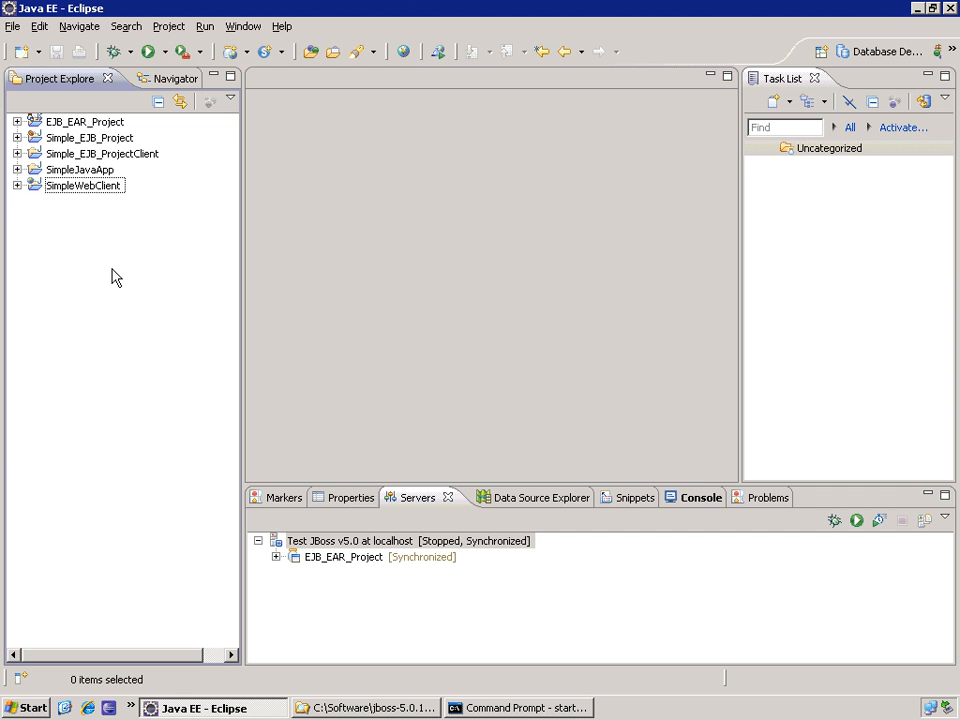
# Open the Project Explorer context menu on empty space to reach New item types
pyautogui.rightClick(115, 275)
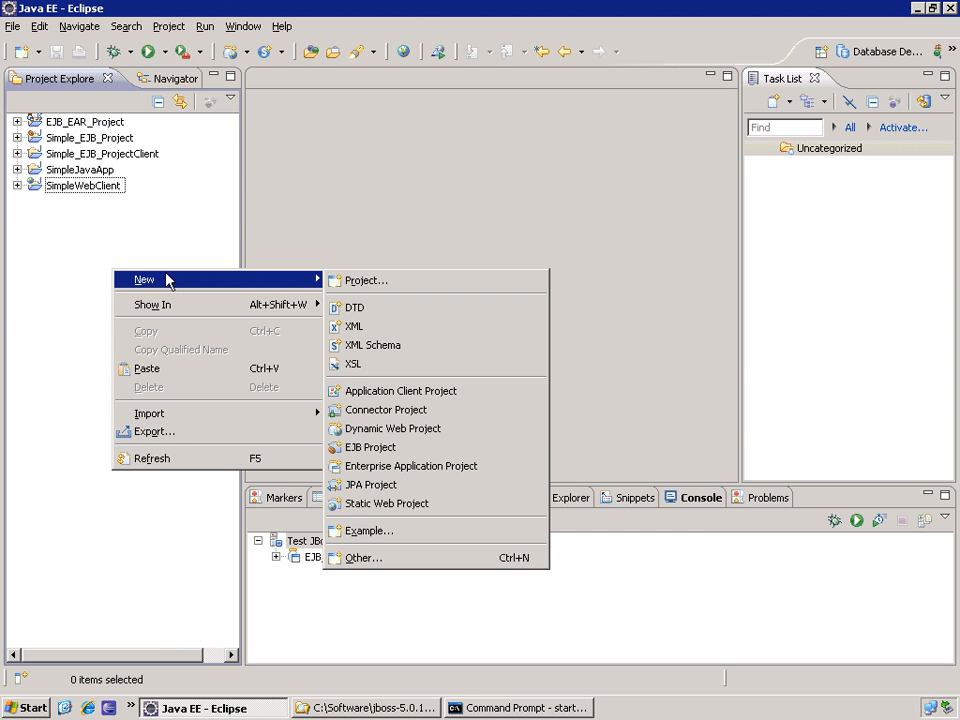
pyautogui.moveTo(410, 466)
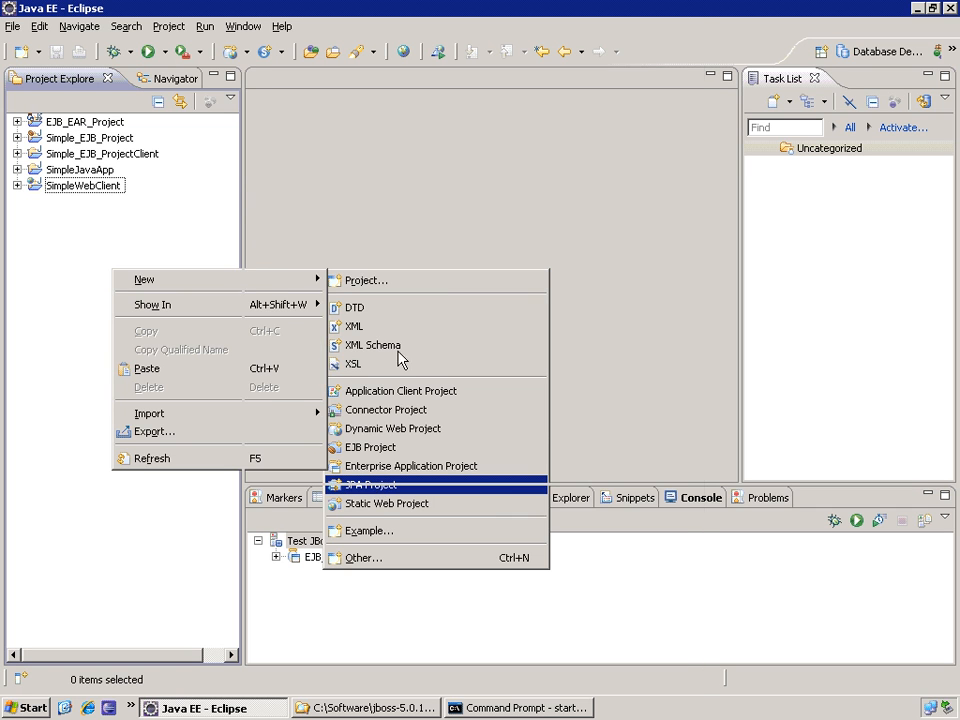
# Start a new JPA project named BankAccountJPA
pyautogui.click(369, 484)
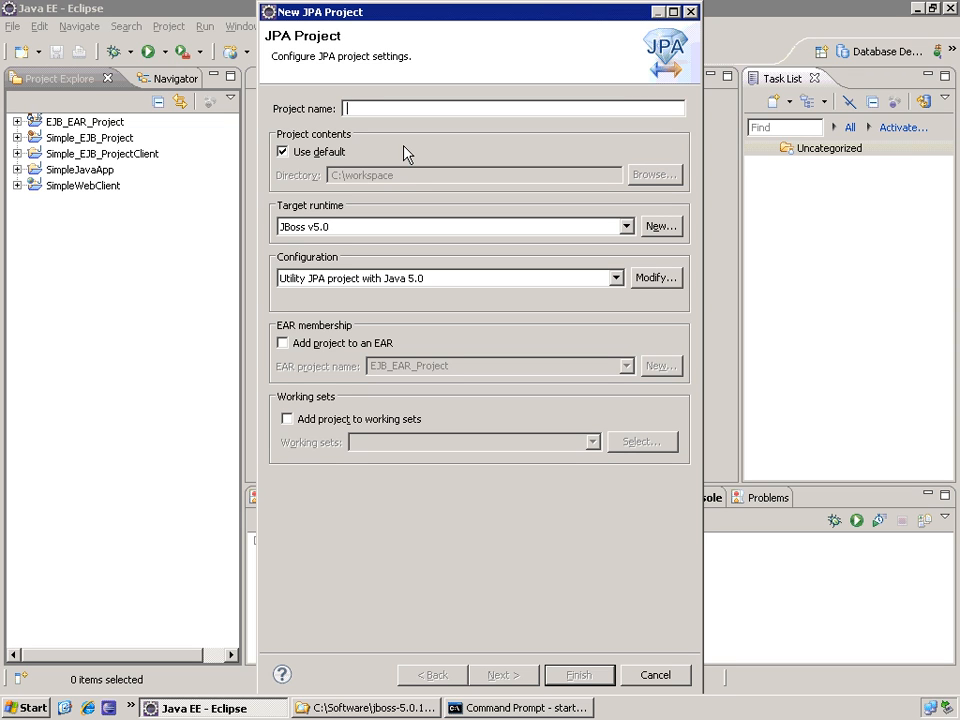
pyautogui.write('Bank')
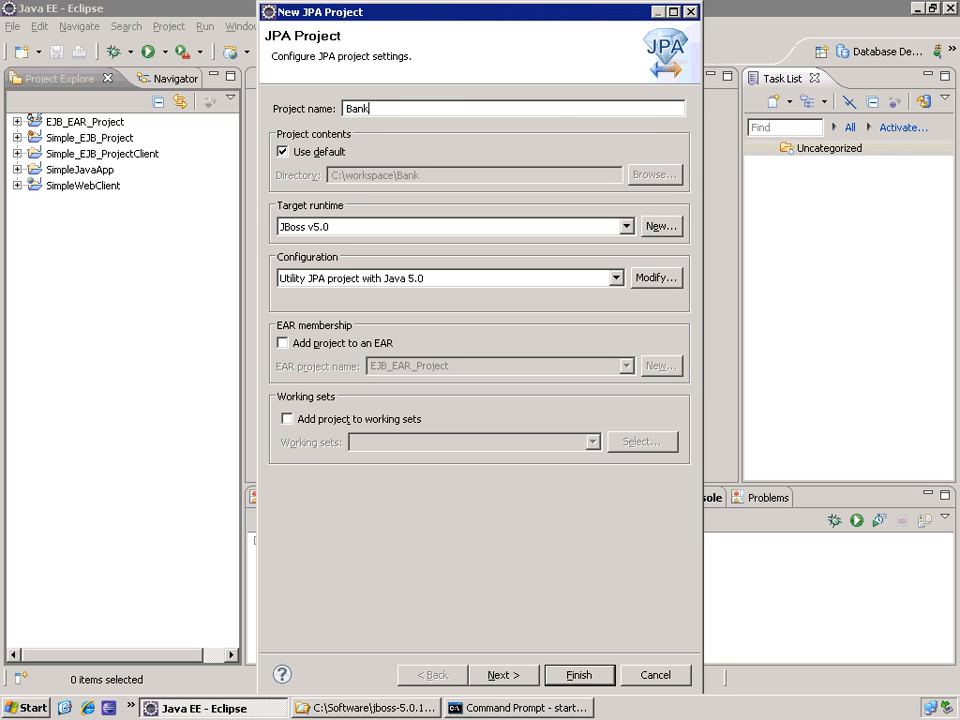
pyautogui.write('Account')
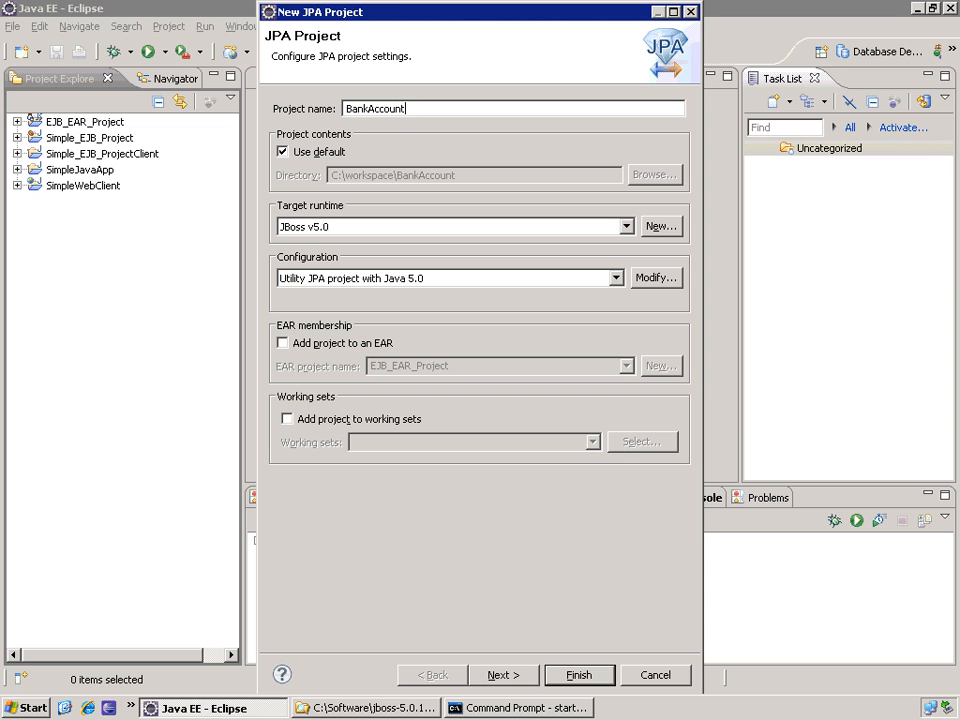
pyautogui.write('JPA')
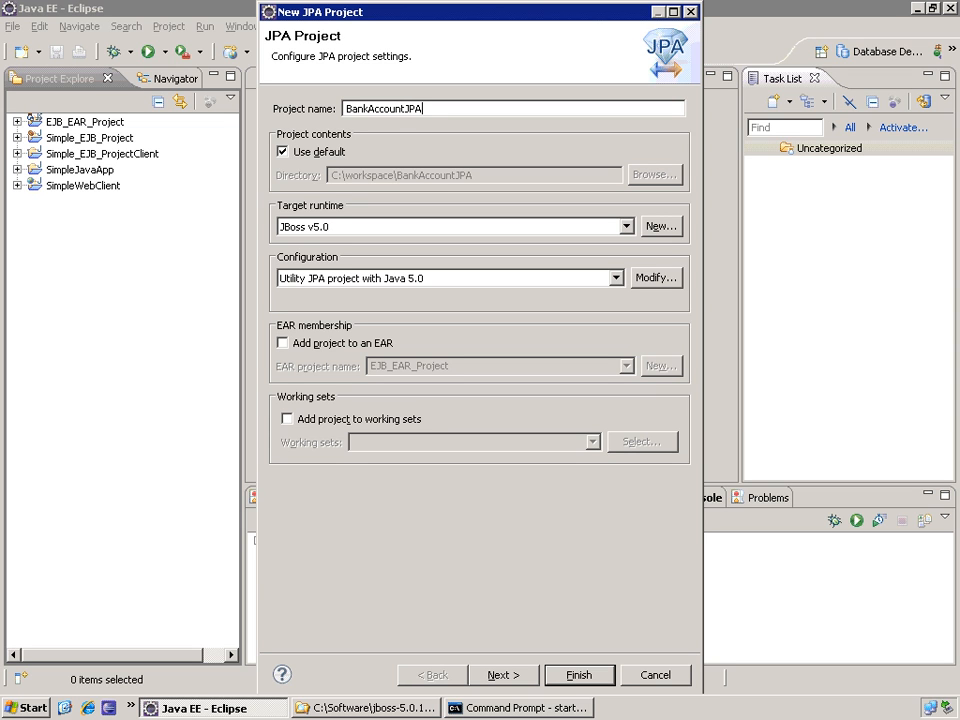
pyautogui.moveTo(320, 328)
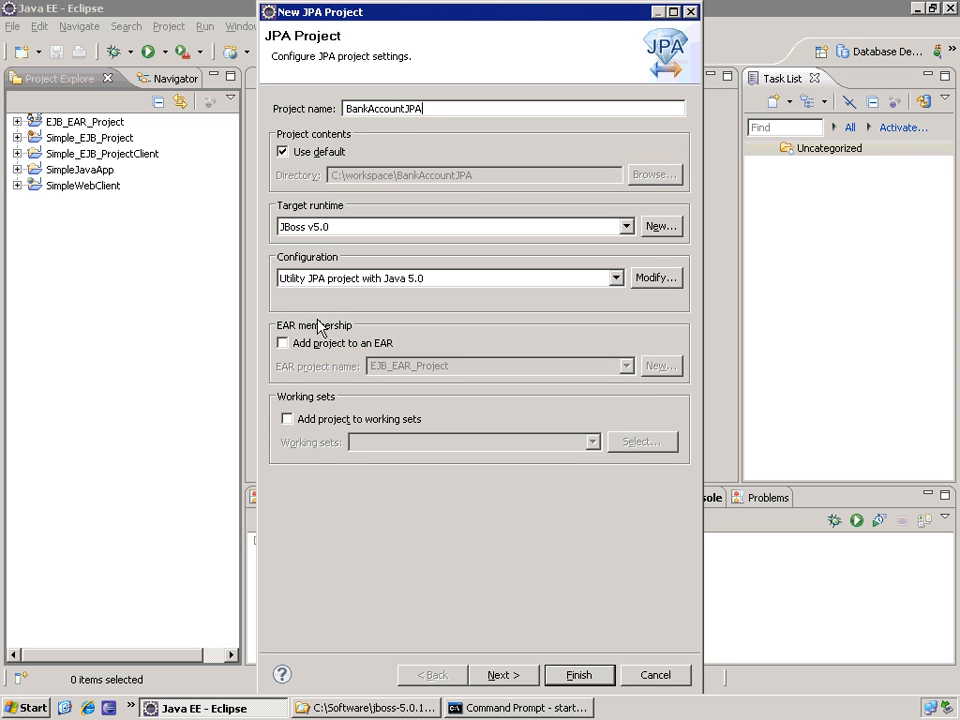
# Add the project to an EAR and keep the Utility JPA configuration
pyautogui.click(282, 343)
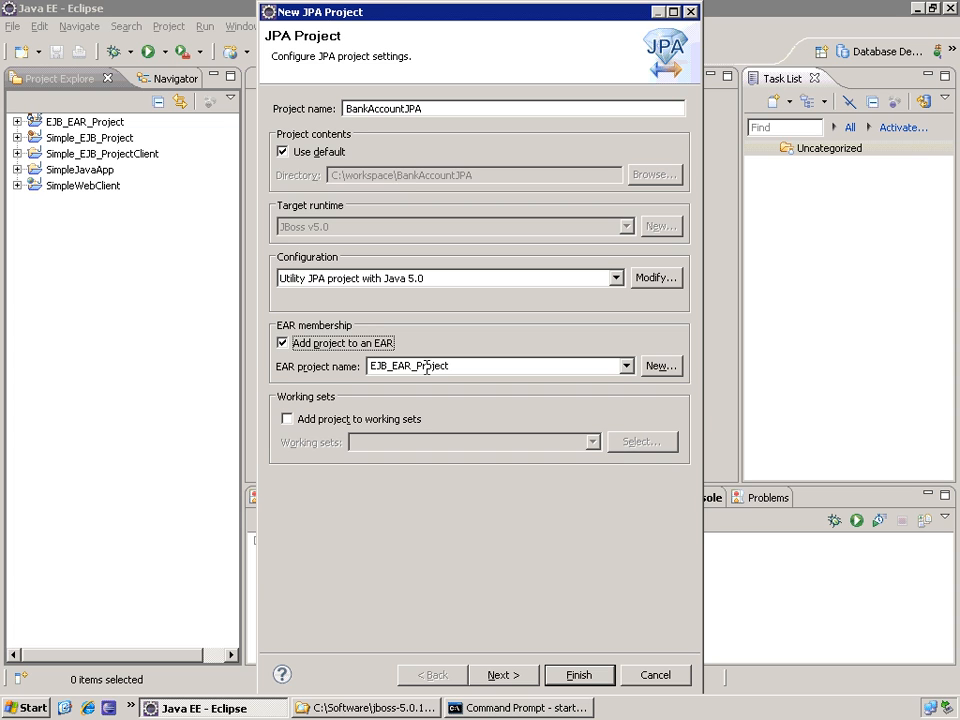
pyautogui.moveTo(463, 291)
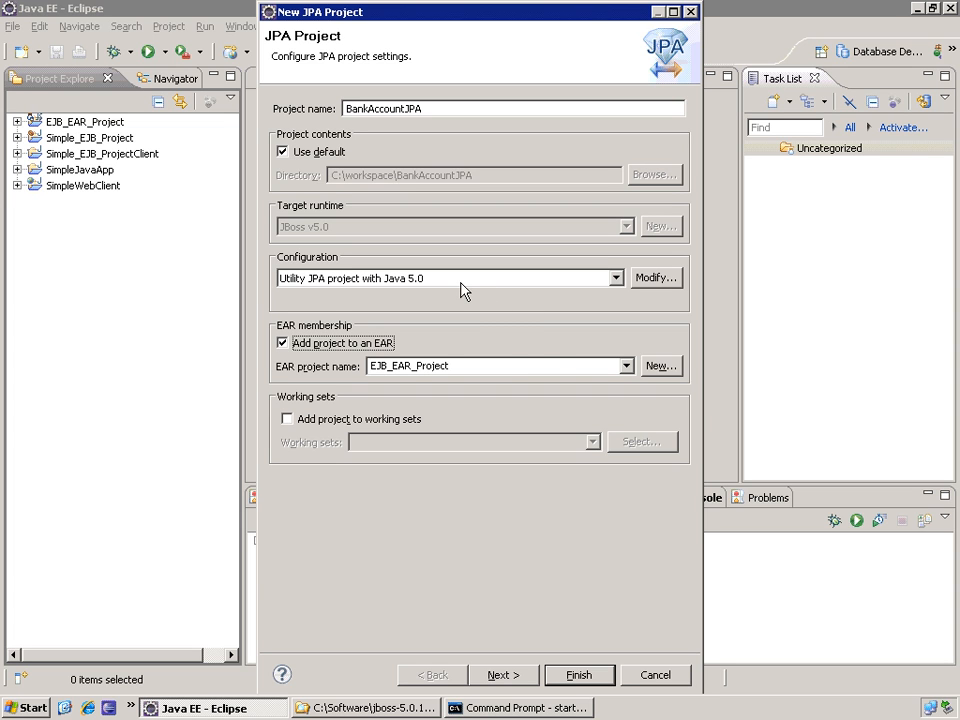
pyautogui.click(615, 278)
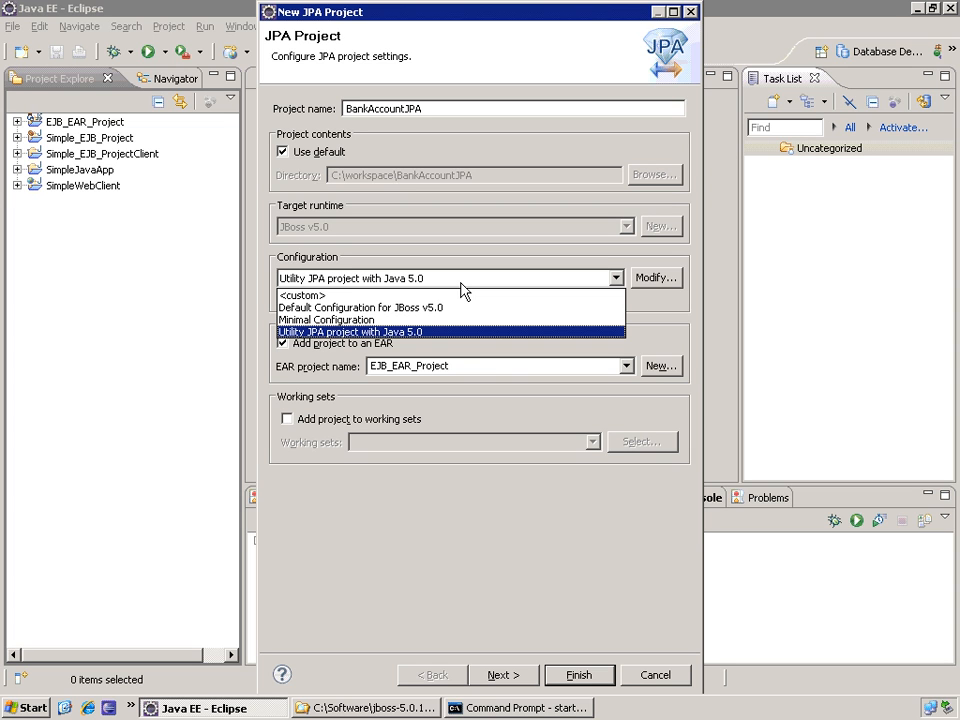
pyautogui.click(350, 331)
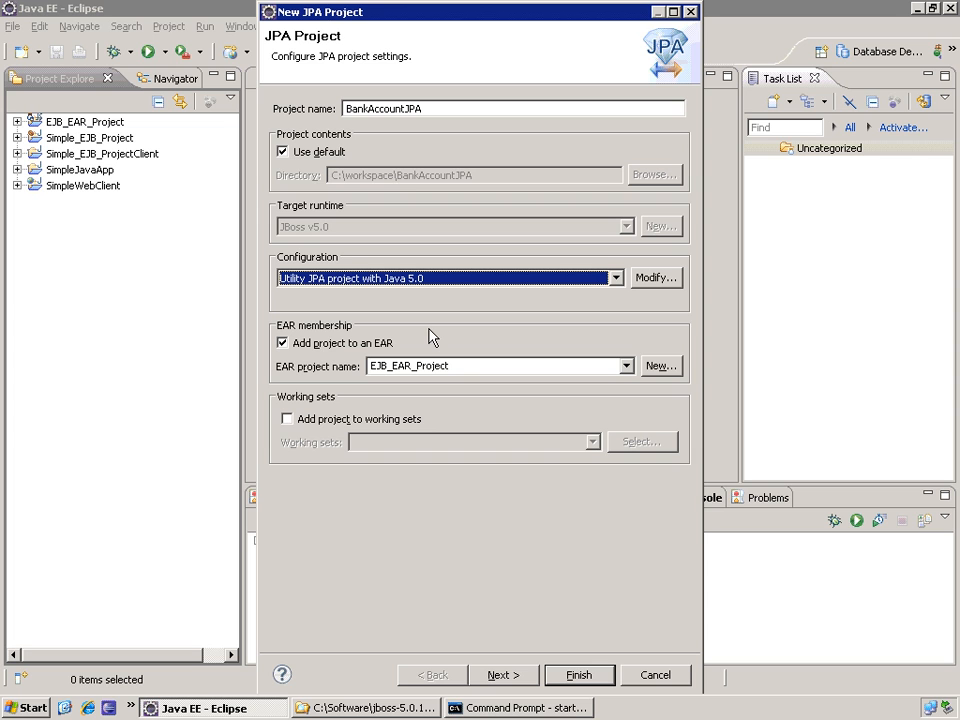
pyautogui.moveTo(415, 320)
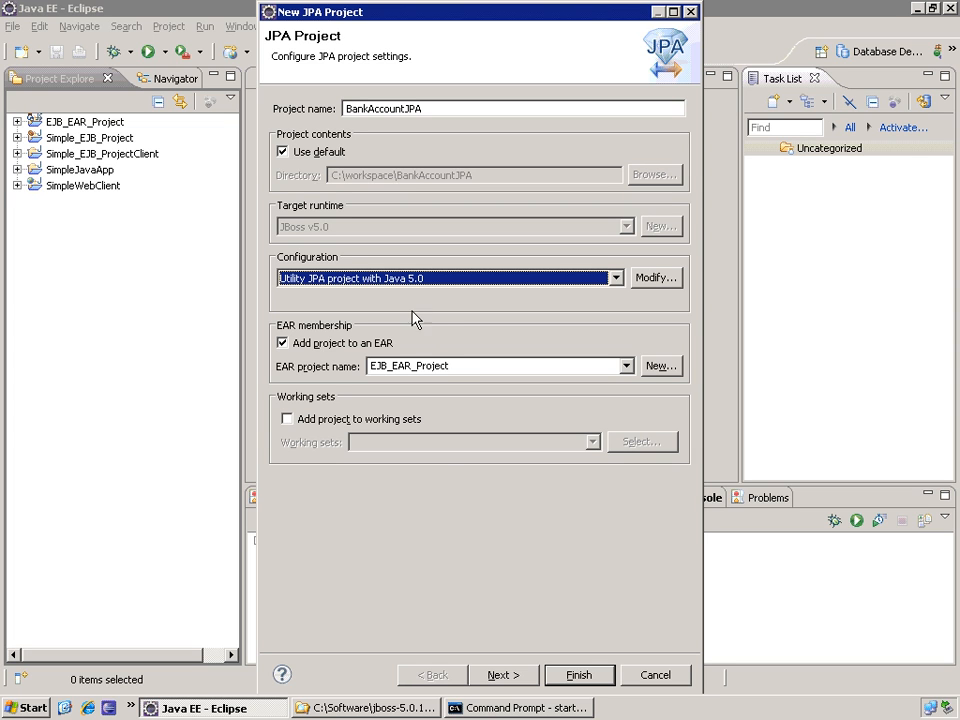
pyautogui.moveTo(537, 673)
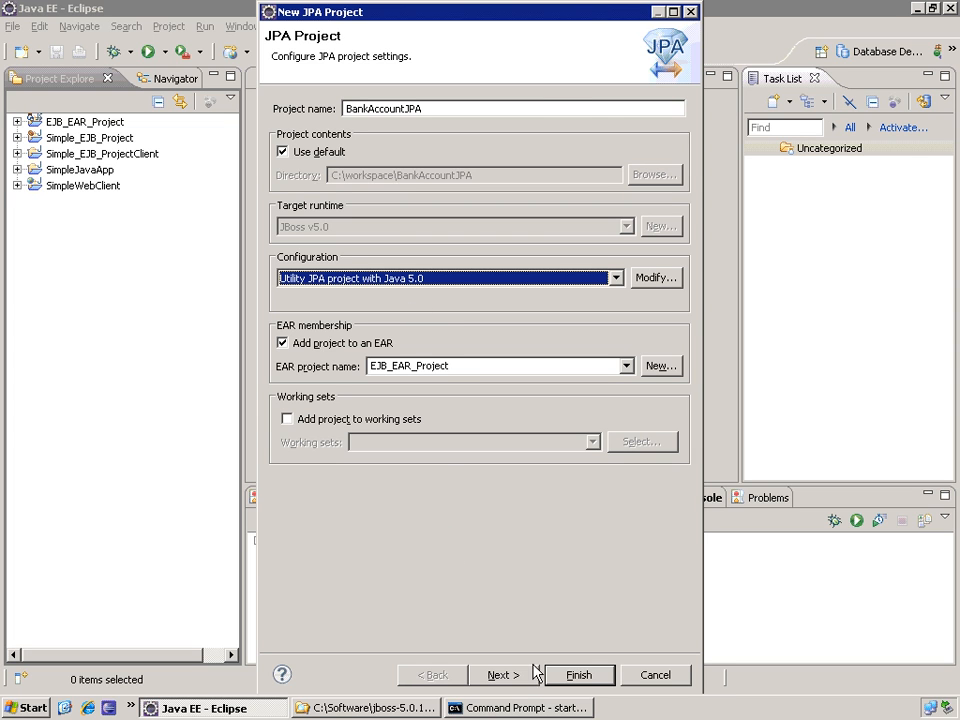
pyautogui.click(502, 674)
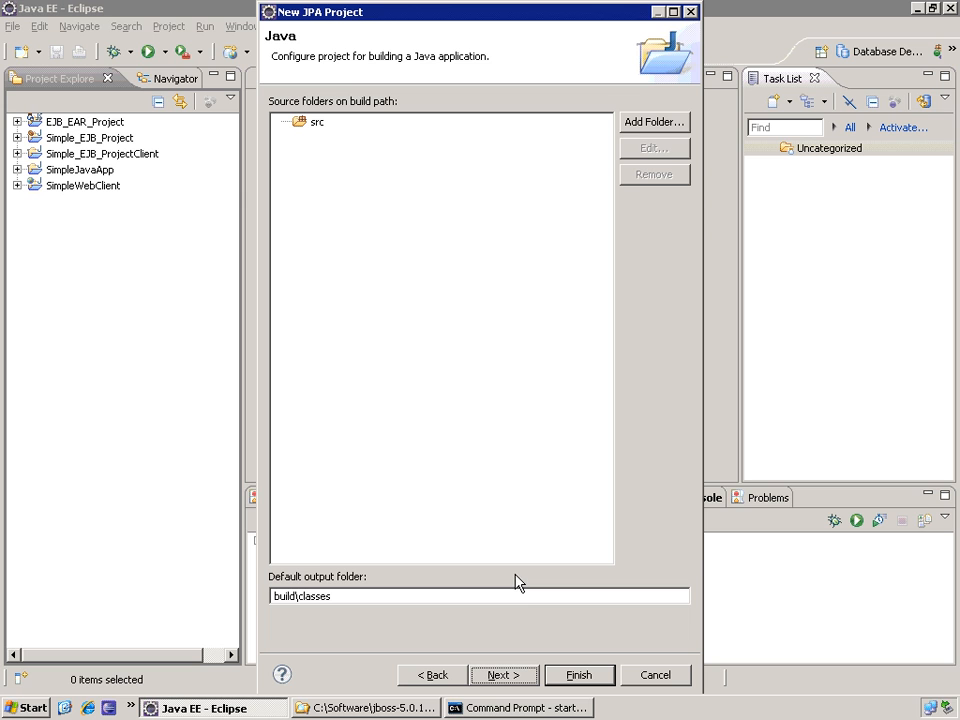
pyautogui.moveTo(504, 675)
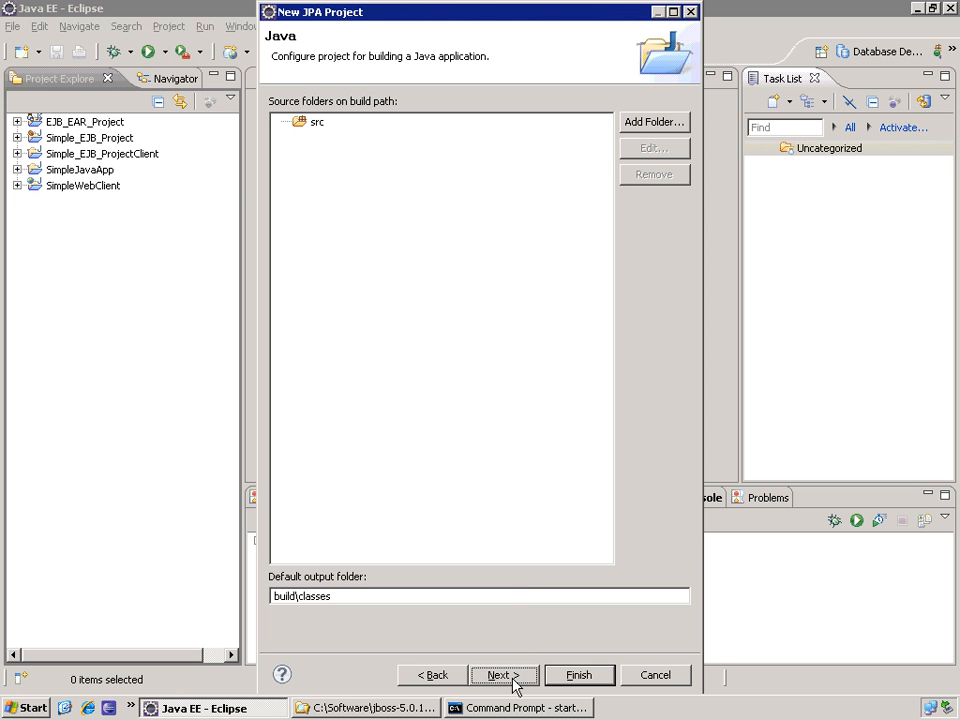
# On the JPA Facet page, set the implementation type to Disable Library Configuration
pyautogui.click(503, 674)
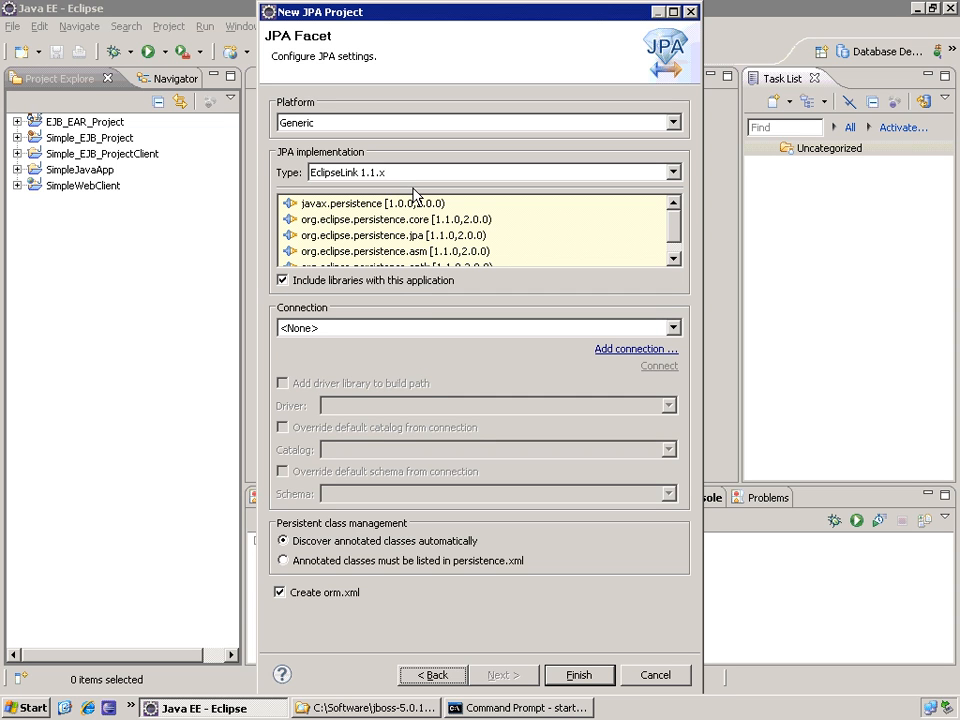
pyautogui.moveTo(387, 147)
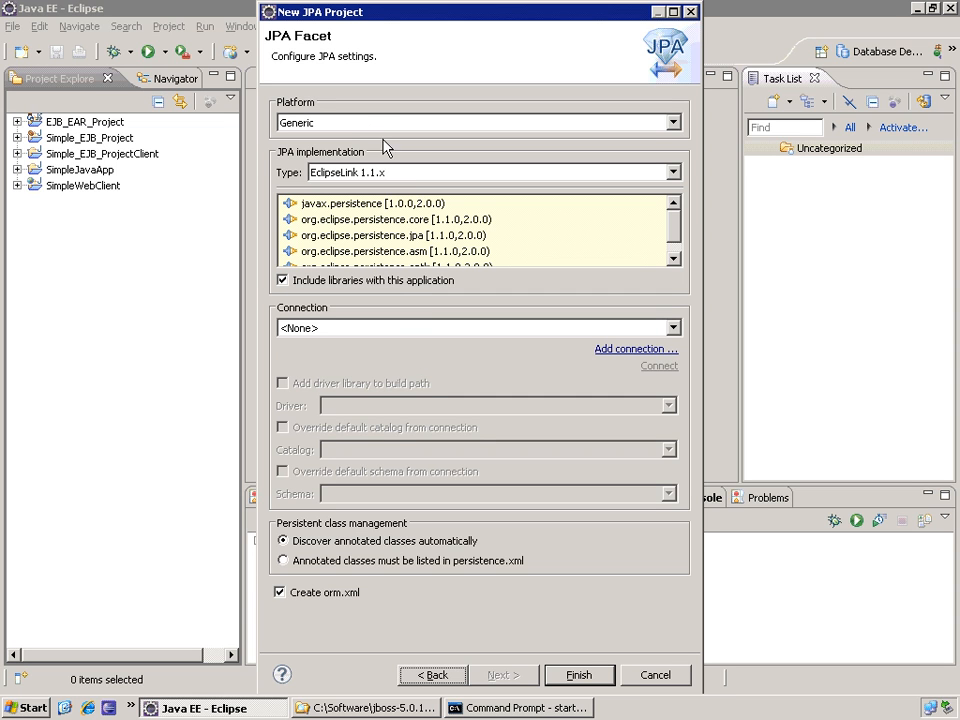
pyautogui.moveTo(370, 135)
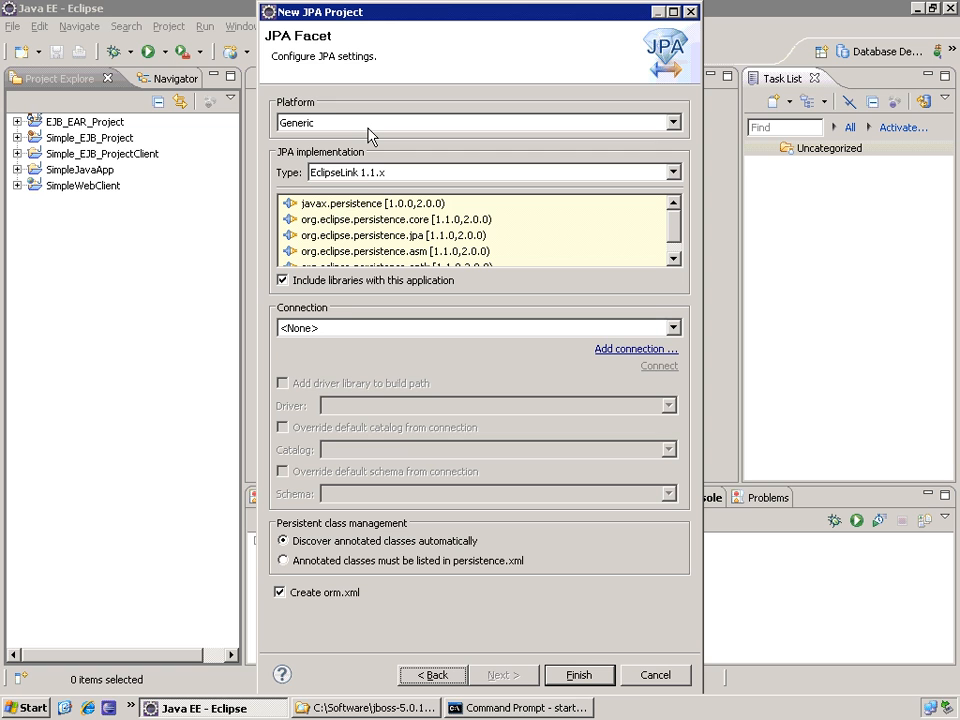
pyautogui.click(672, 172)
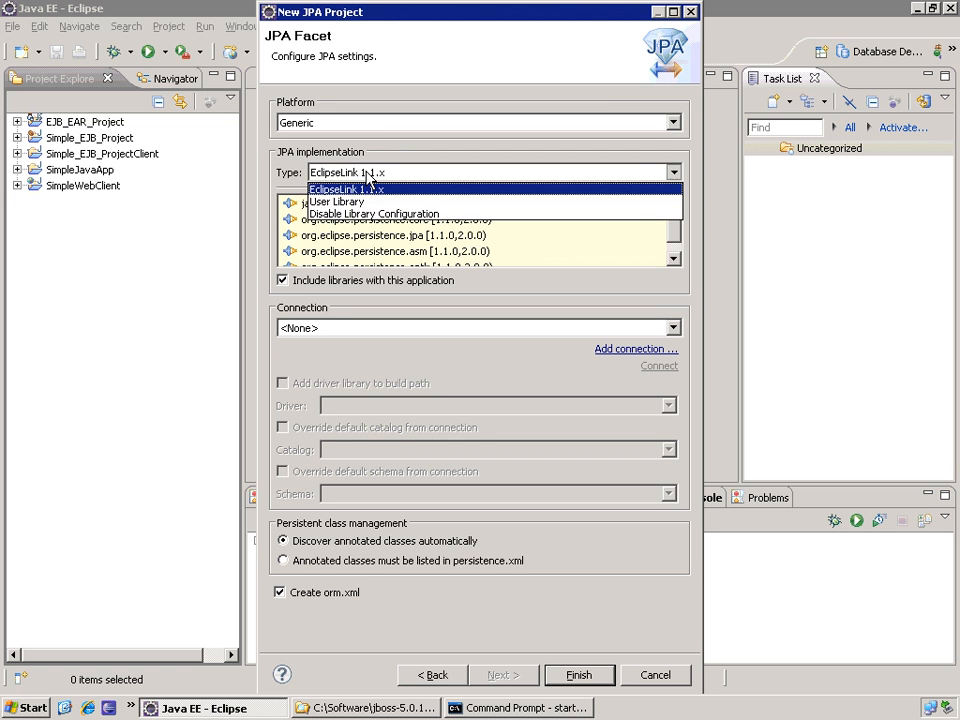
pyautogui.moveTo(372, 214)
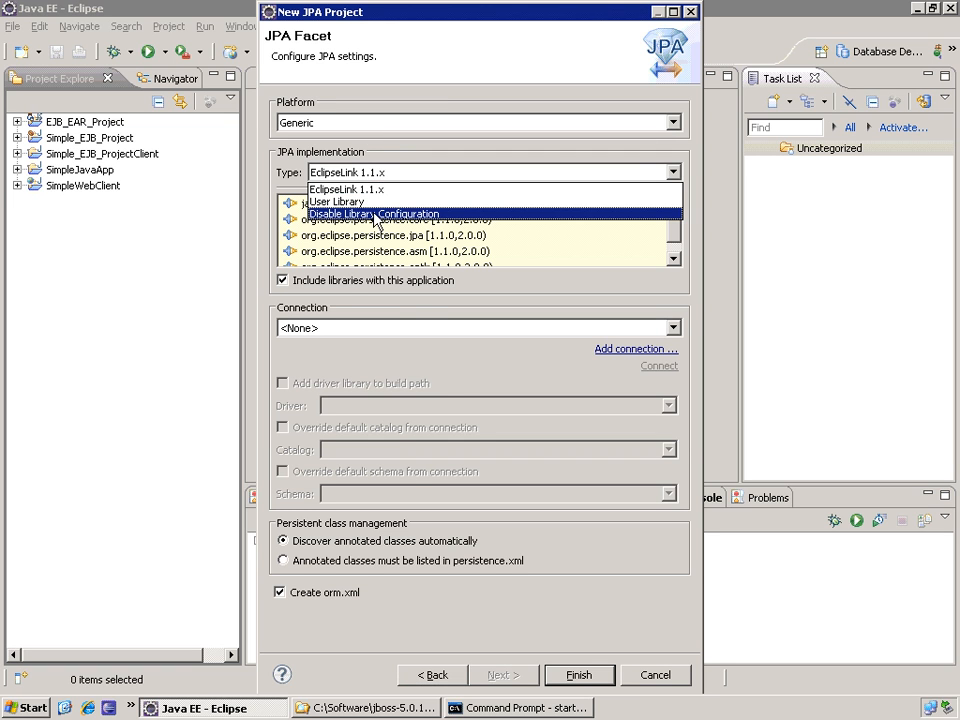
pyautogui.click(373, 214)
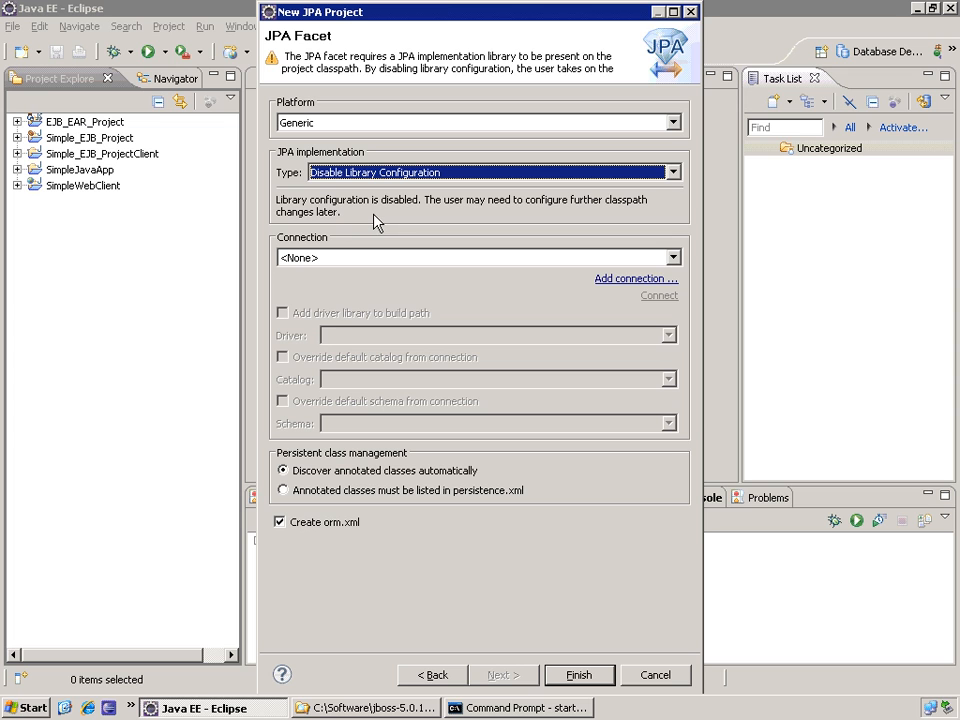
pyautogui.moveTo(267, 62)
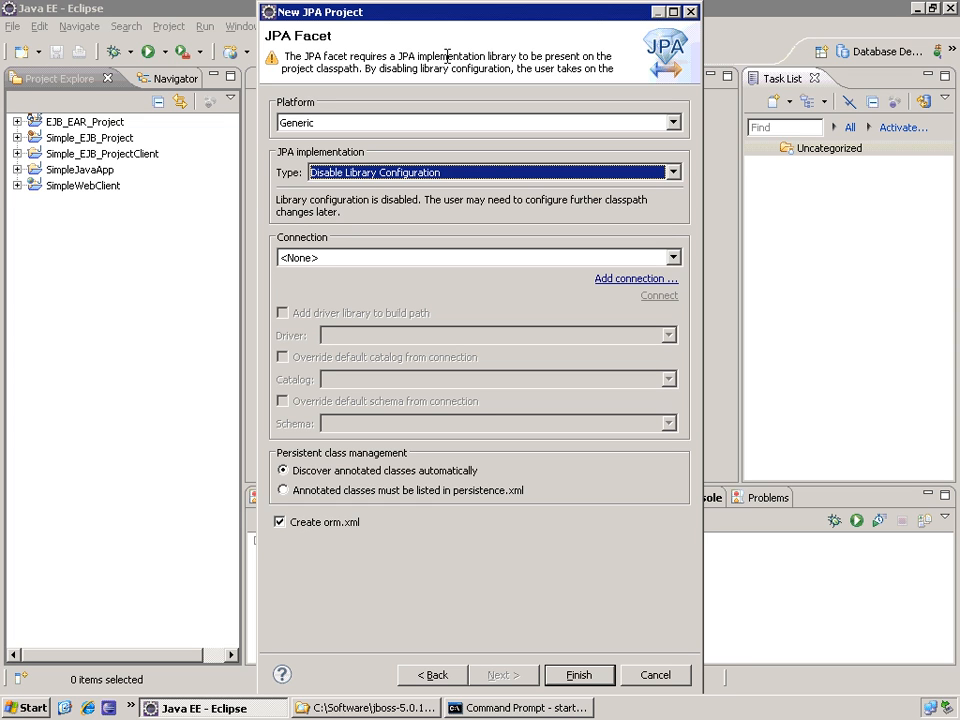
pyautogui.moveTo(647, 540)
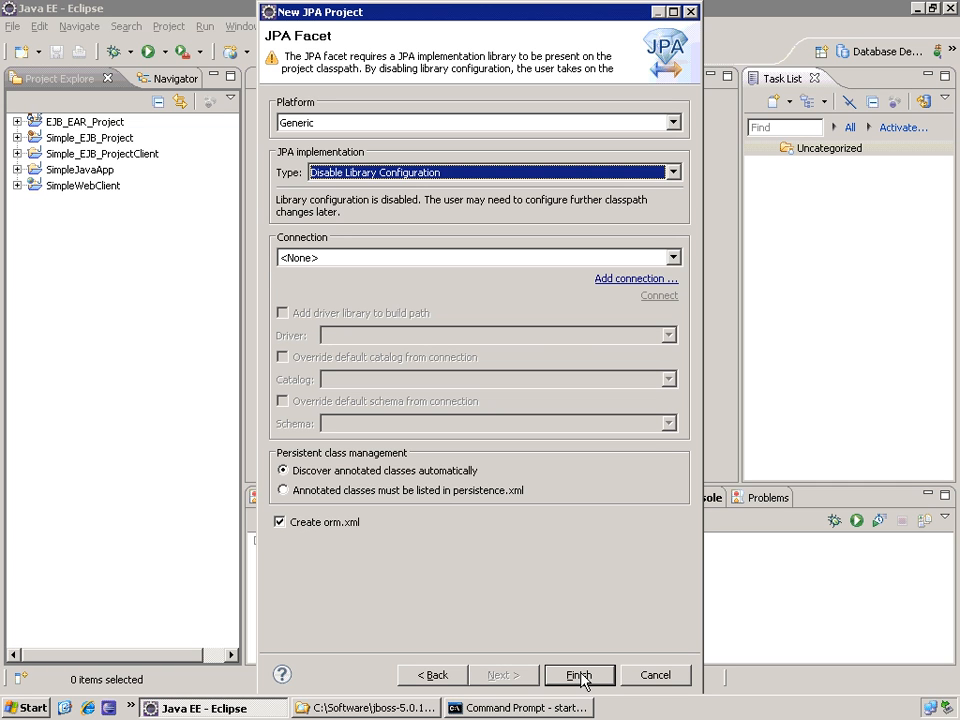
# Finish the BankAccountJPA wizard and accept switching to the JPA perspective
pyautogui.click(578, 674)
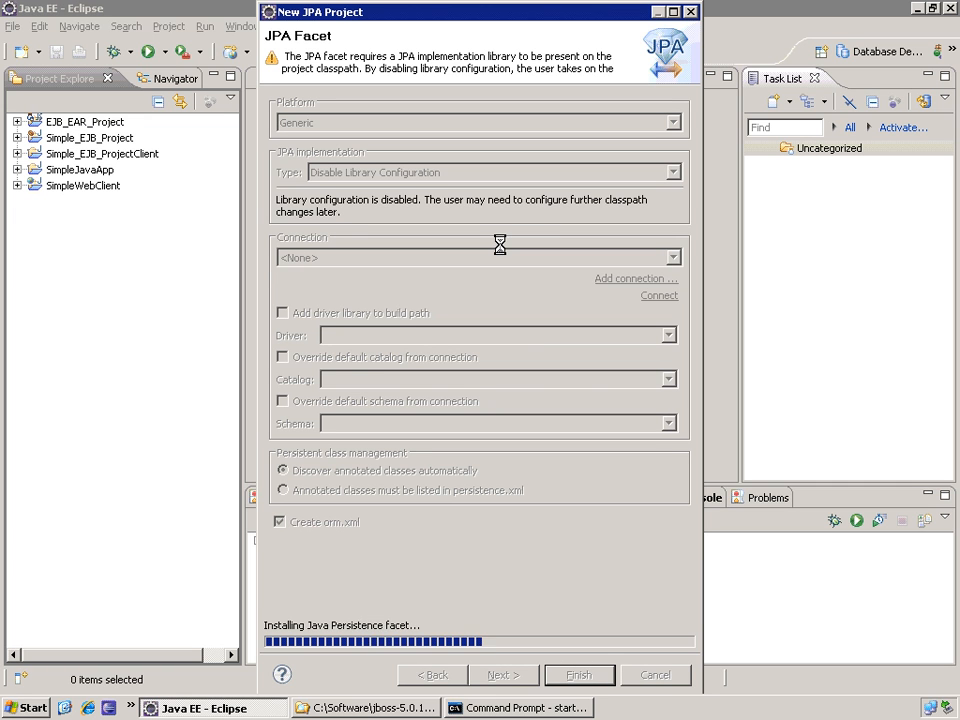
pyautogui.click(578, 674)
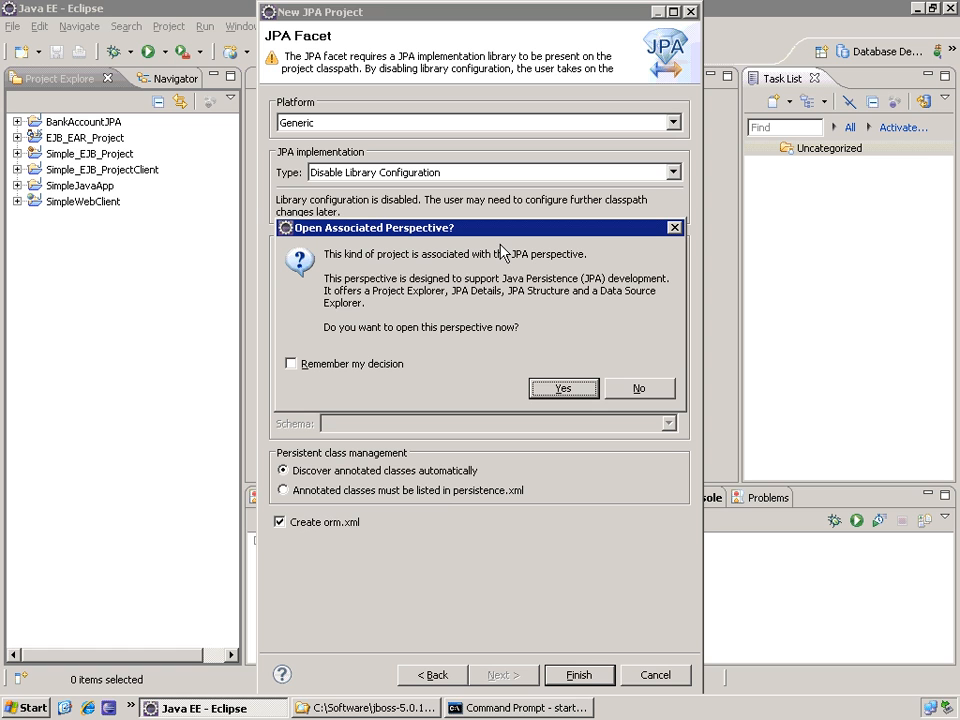
pyautogui.moveTo(518, 270)
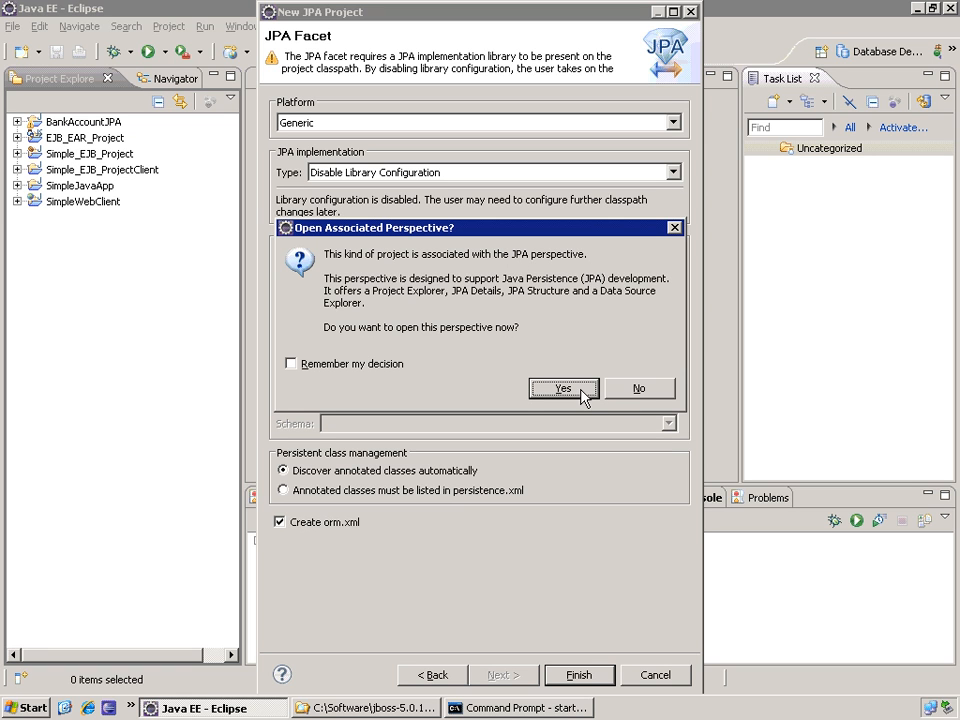
pyautogui.click(562, 388)
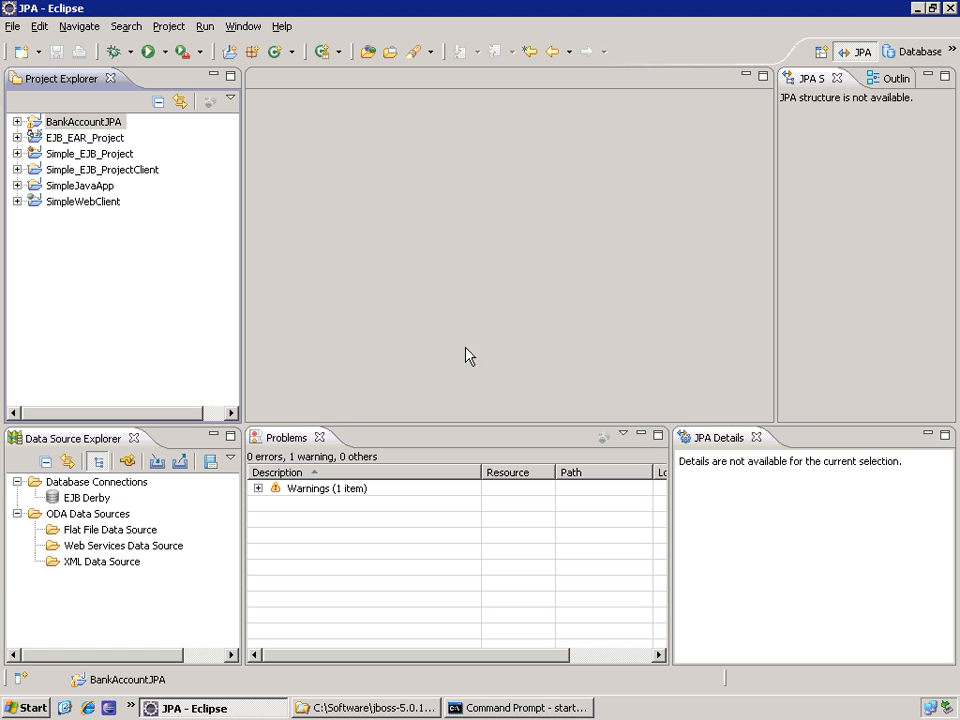
pyautogui.moveTo(225, 265)
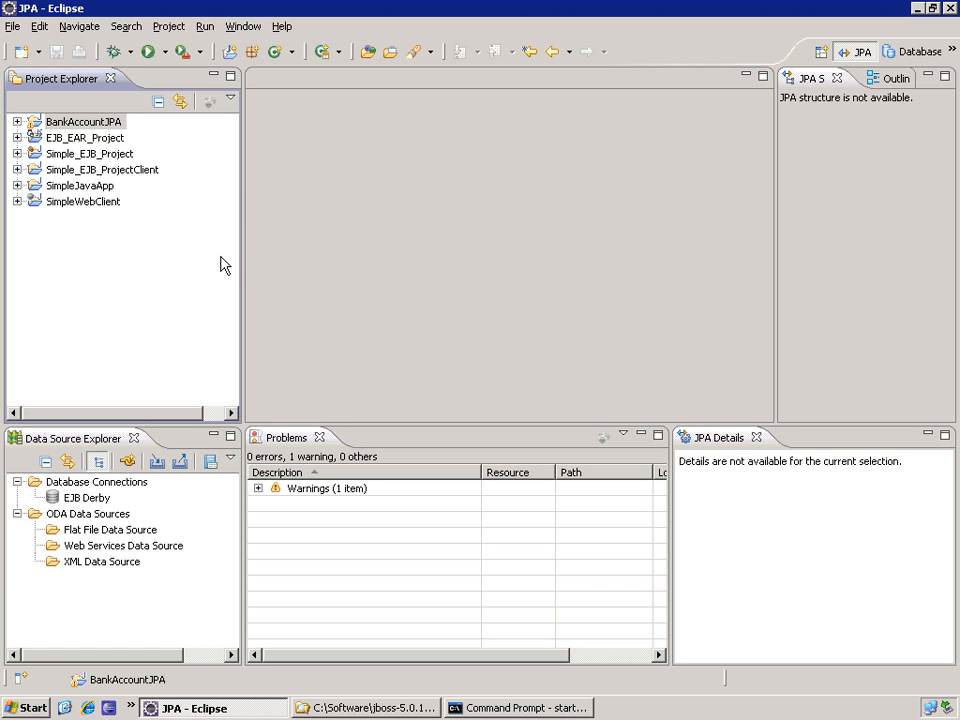
# Expand BankAccountJPA and JPA Content, then select persistence.xml
pyautogui.click(18, 121)
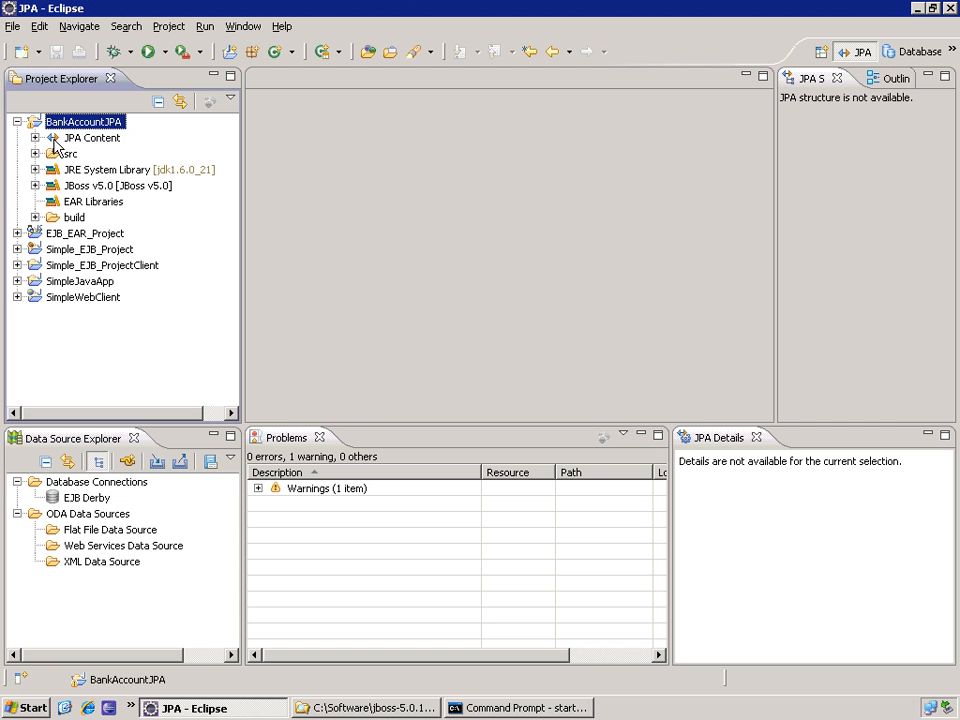
pyautogui.click(36, 138)
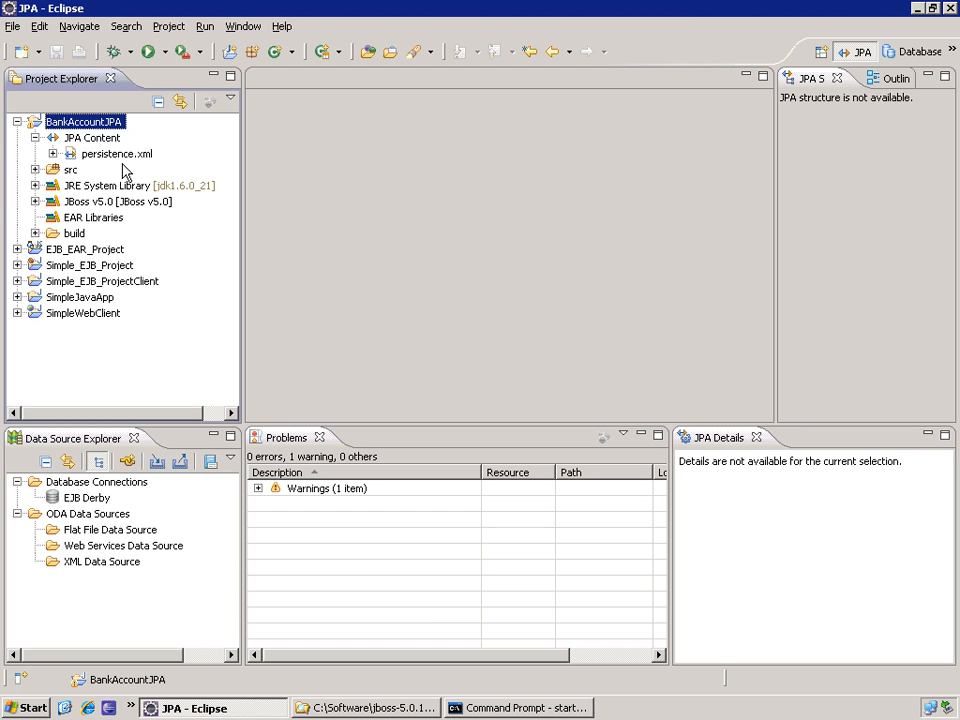
pyautogui.click(116, 153)
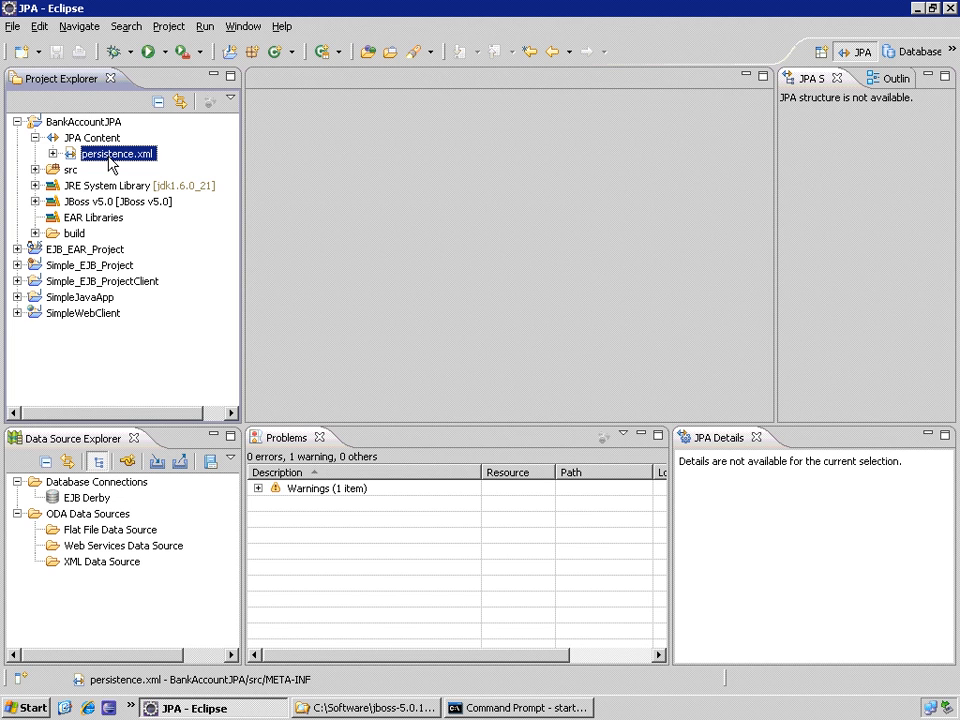
# Open persistence.xml and view its Source tab with the BankAccountJPA persistence unit
pyautogui.doubleClick(117, 153)
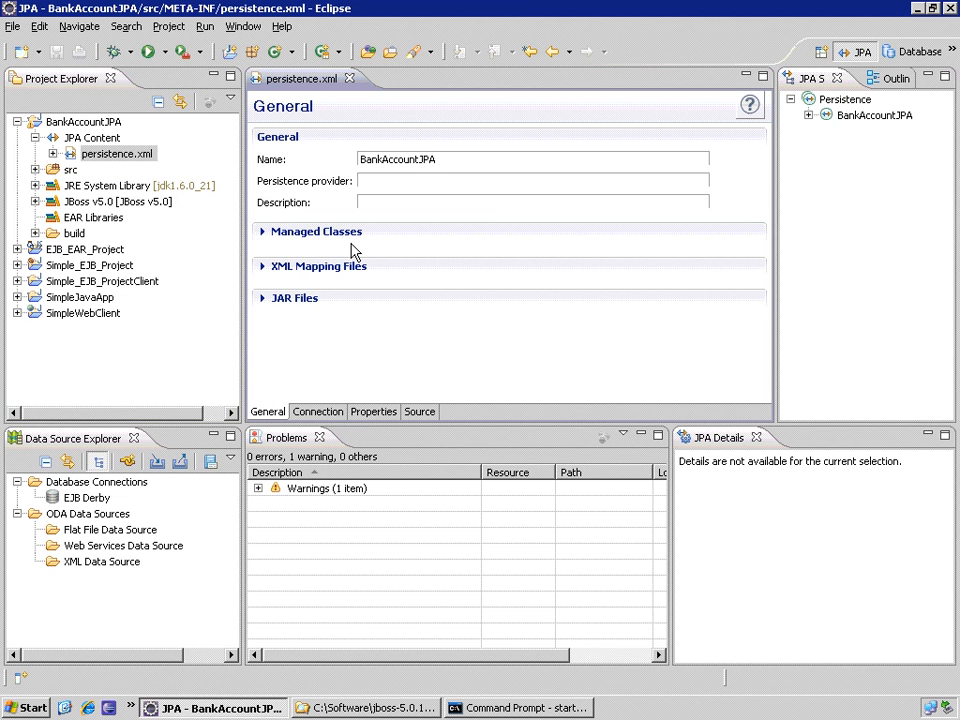
pyautogui.moveTo(317, 72)
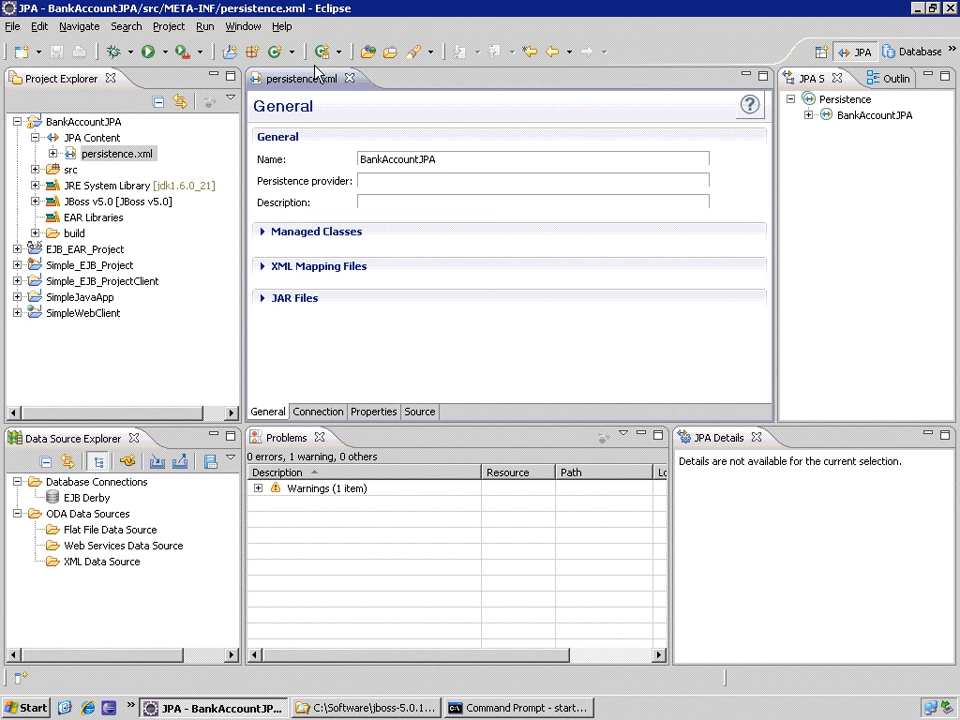
pyautogui.moveTo(332, 105)
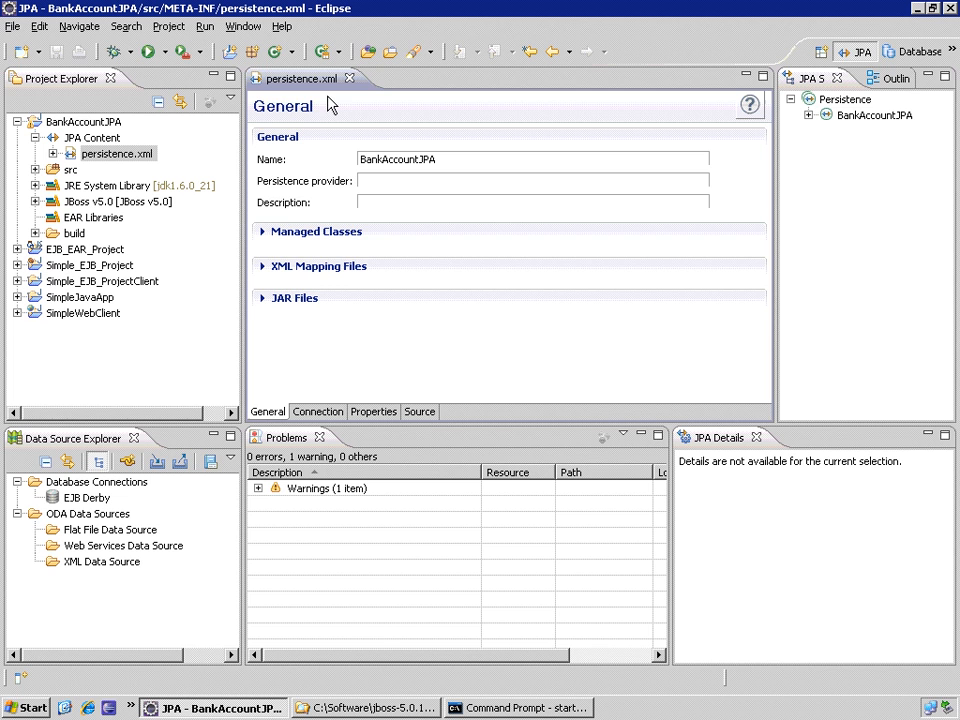
pyautogui.click(419, 411)
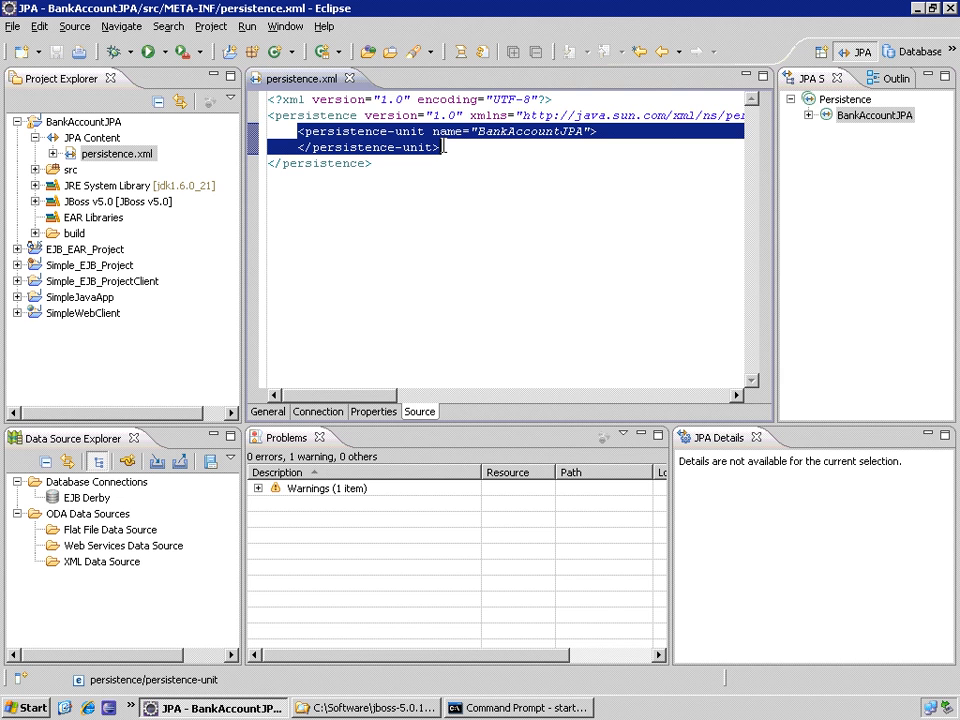
pyautogui.click(440, 147)
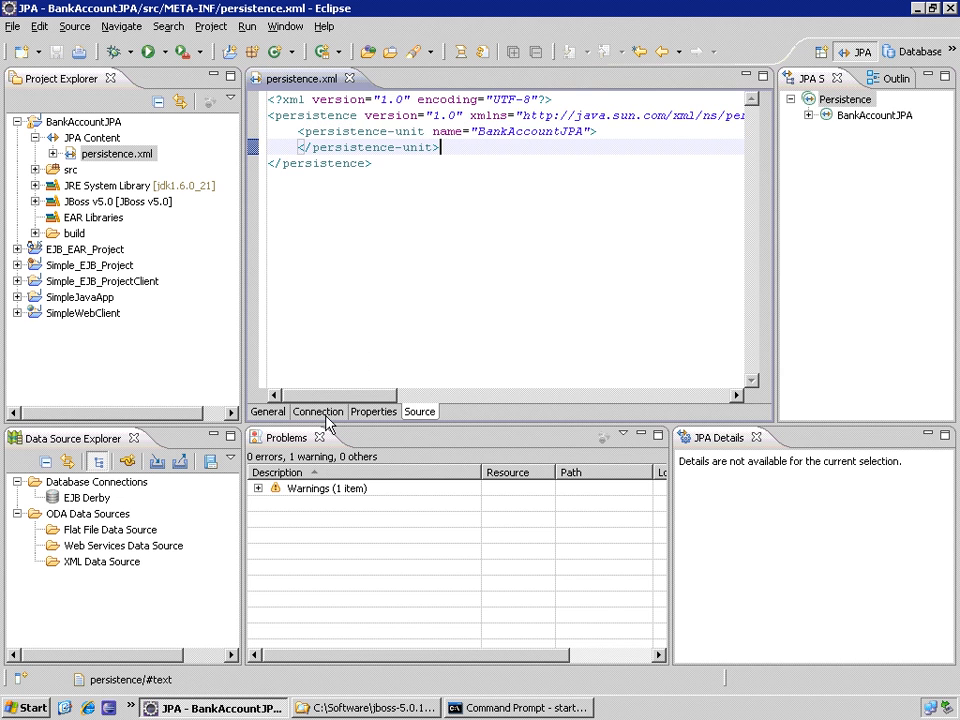
# Switch the persistence.xml editor to its Connection page
pyautogui.click(318, 411)
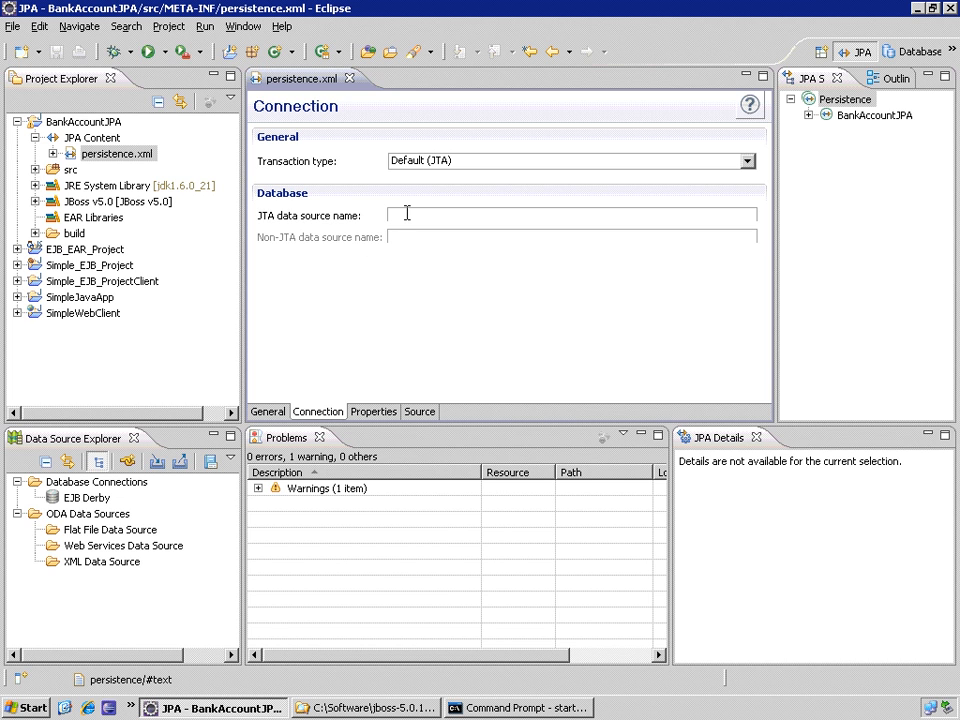
pyautogui.moveTo(393, 320)
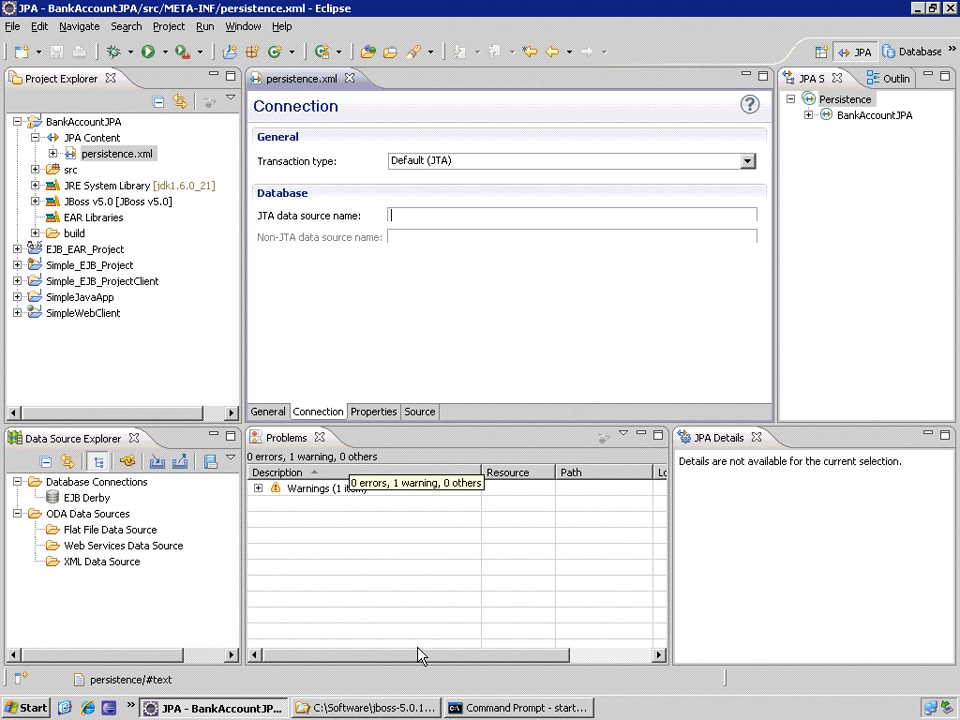
# Open derby-ds.xml from the JBoss server\default\deploy folder in WordPad
pyautogui.click(365, 708)
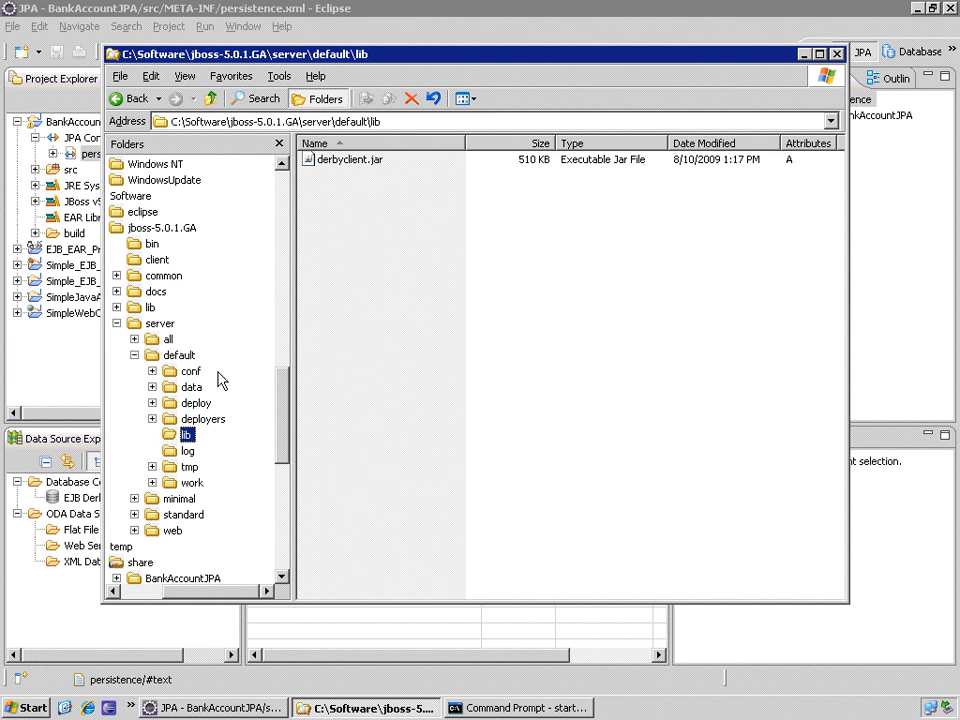
pyautogui.moveTo(196, 403)
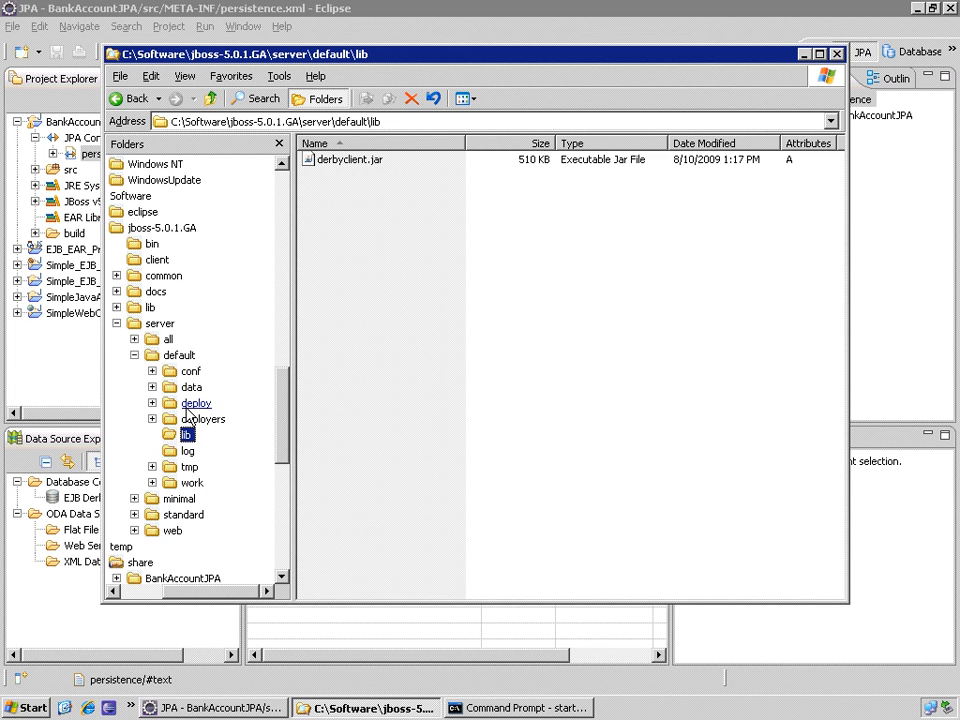
pyautogui.click(196, 403)
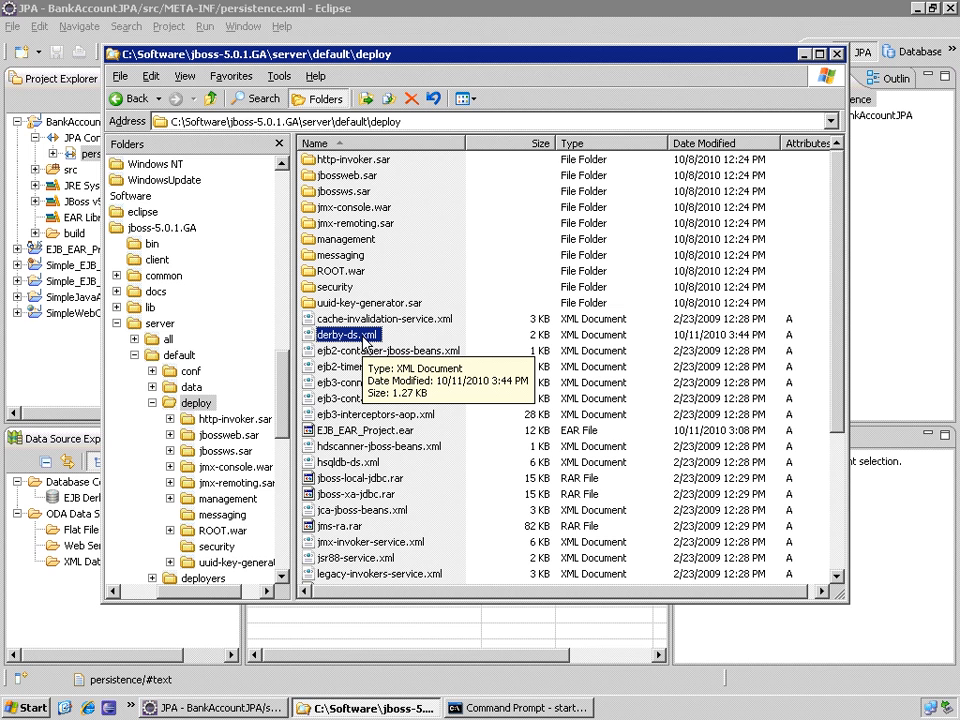
pyautogui.rightClick(348, 334)
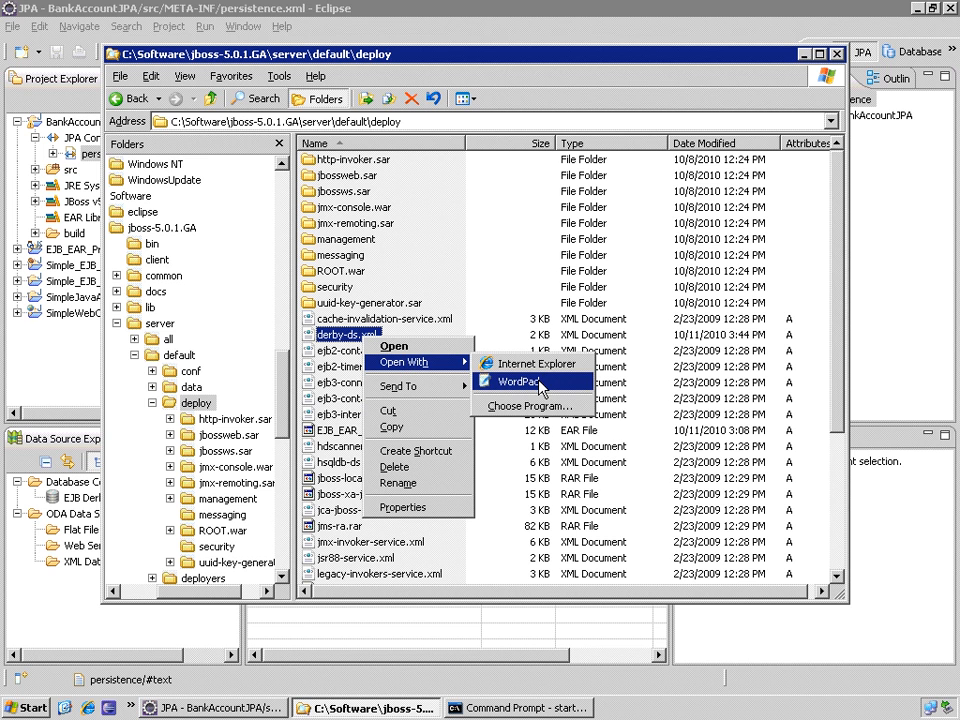
pyautogui.click(515, 381)
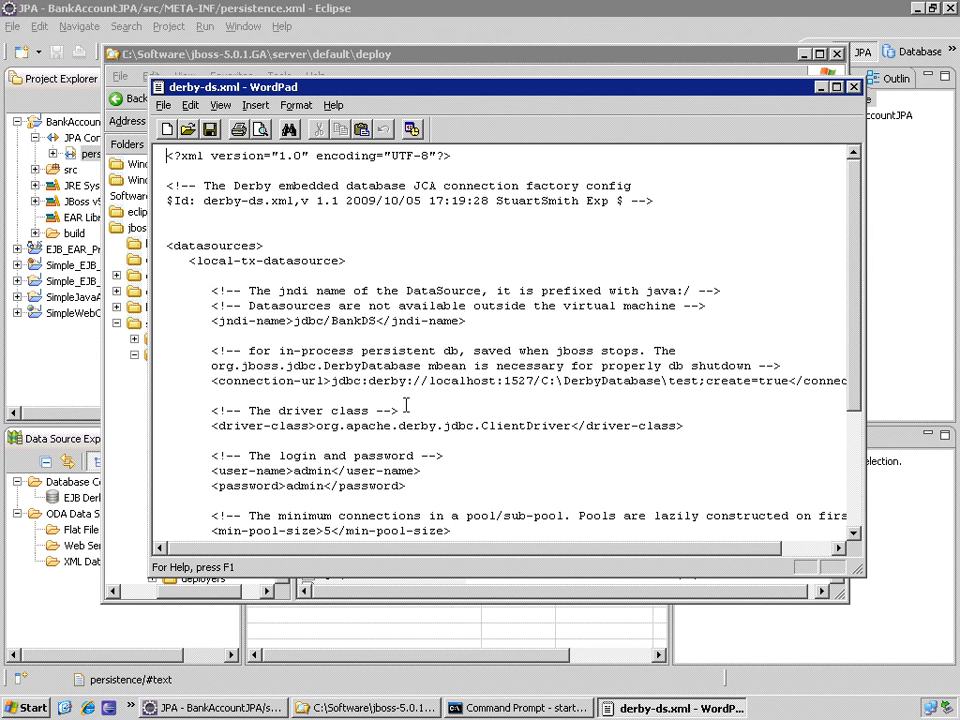
pyautogui.doubleClick(350, 321)
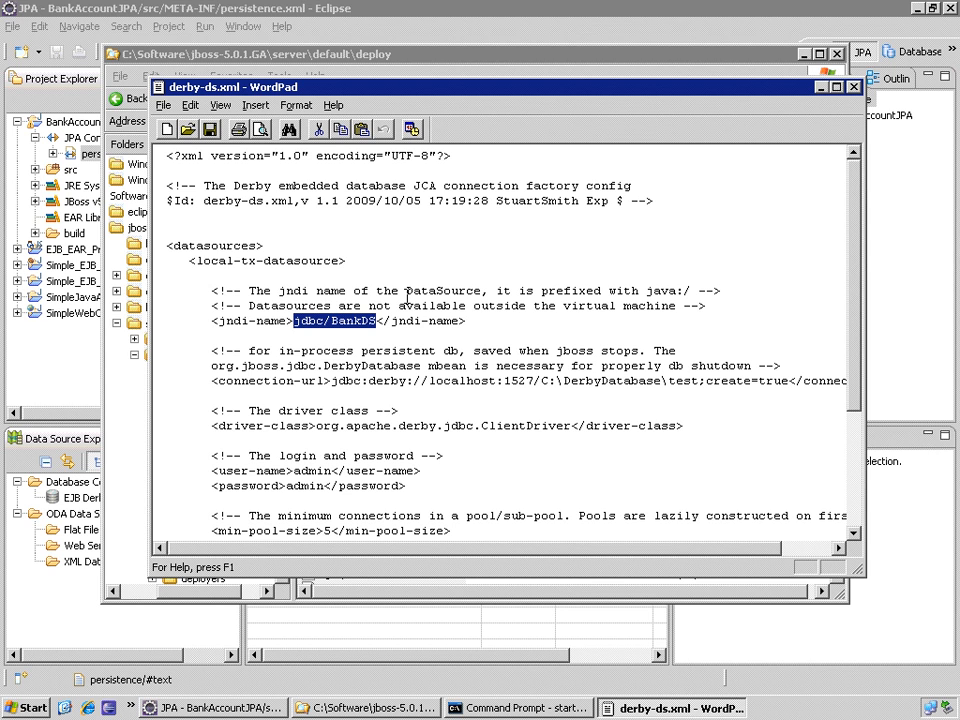
pyautogui.click(318, 321)
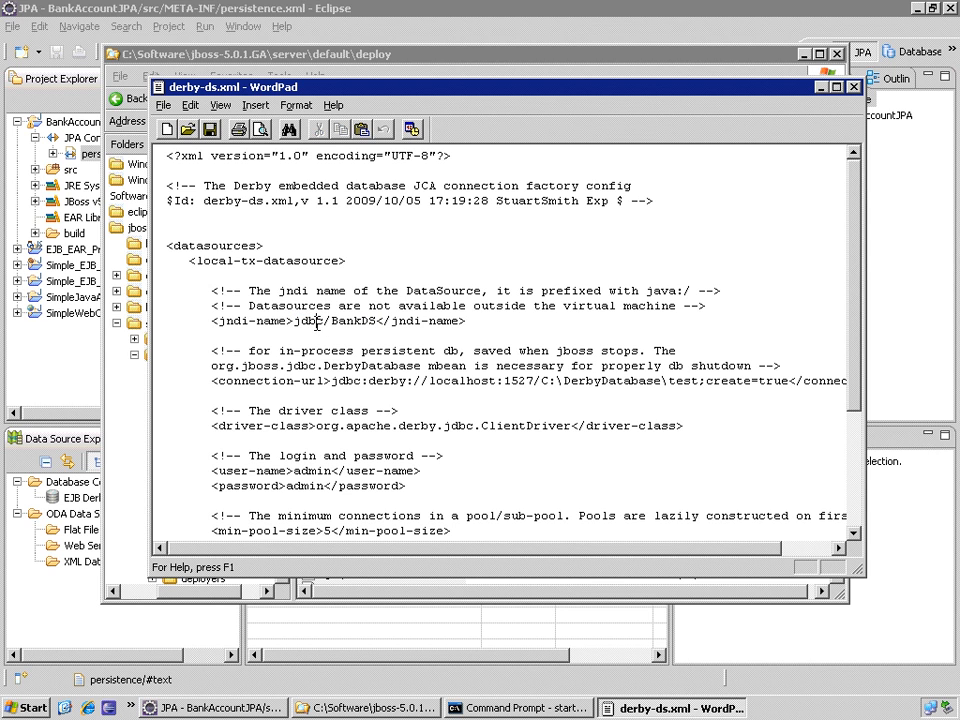
pyautogui.doubleClick(335, 321)
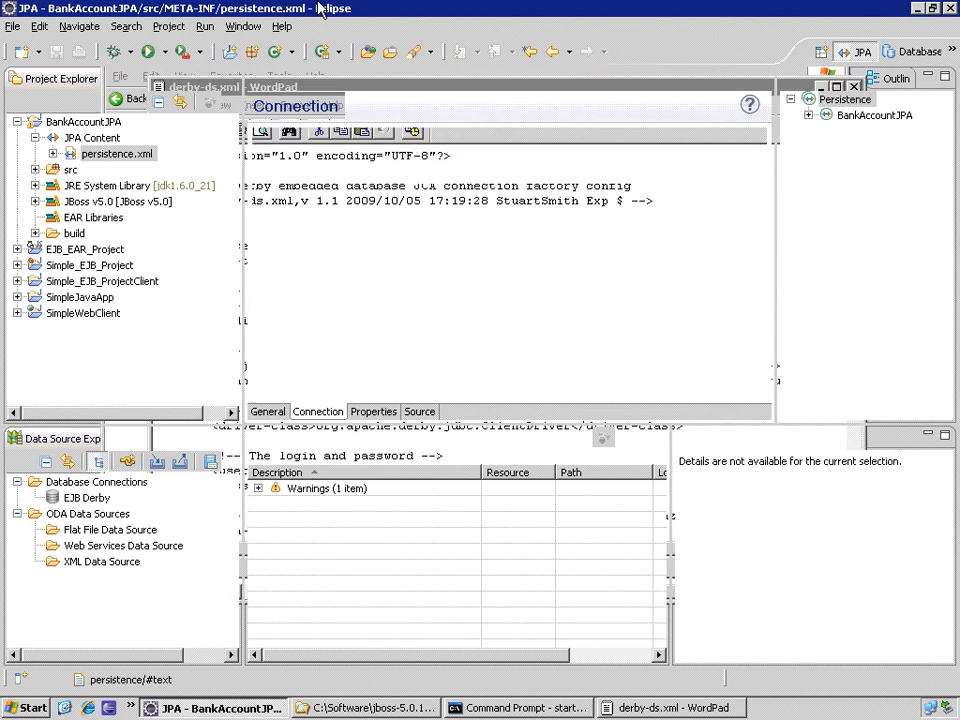
# Enter jdbc/BankDS with a java: prefix as the JTA data source name
pyautogui.click(267, 411)
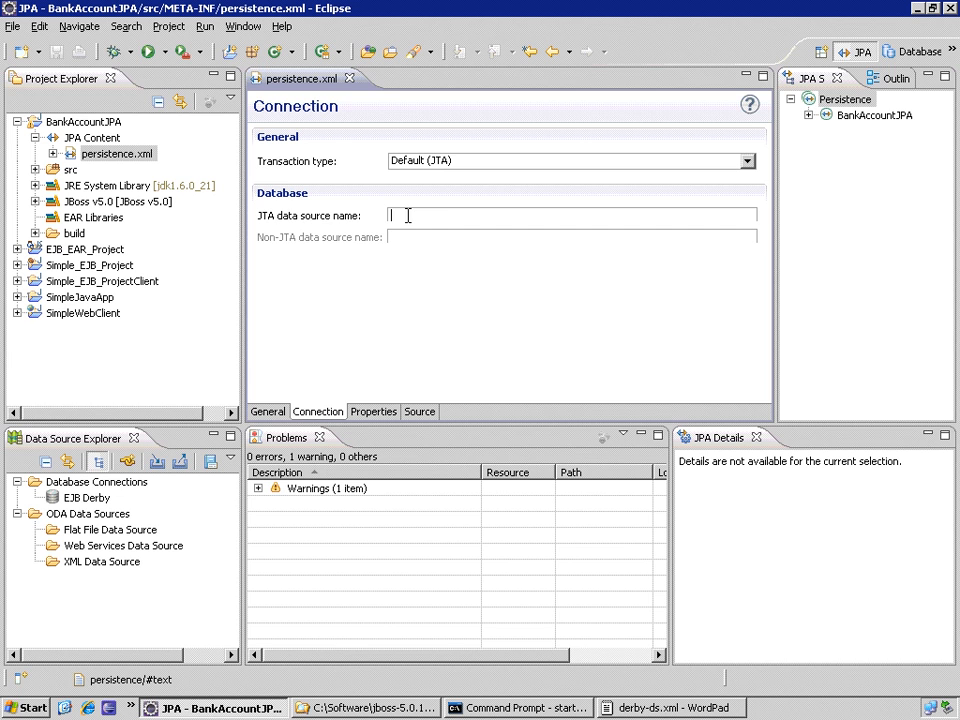
pyautogui.write('jdbc/BankDS')
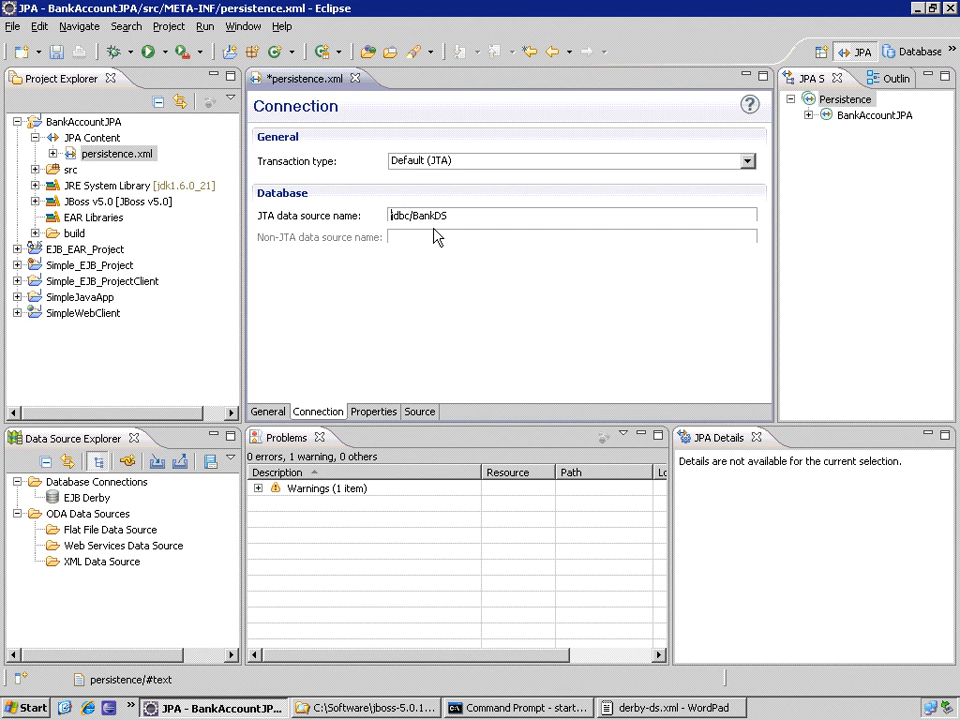
pyautogui.write('java:')
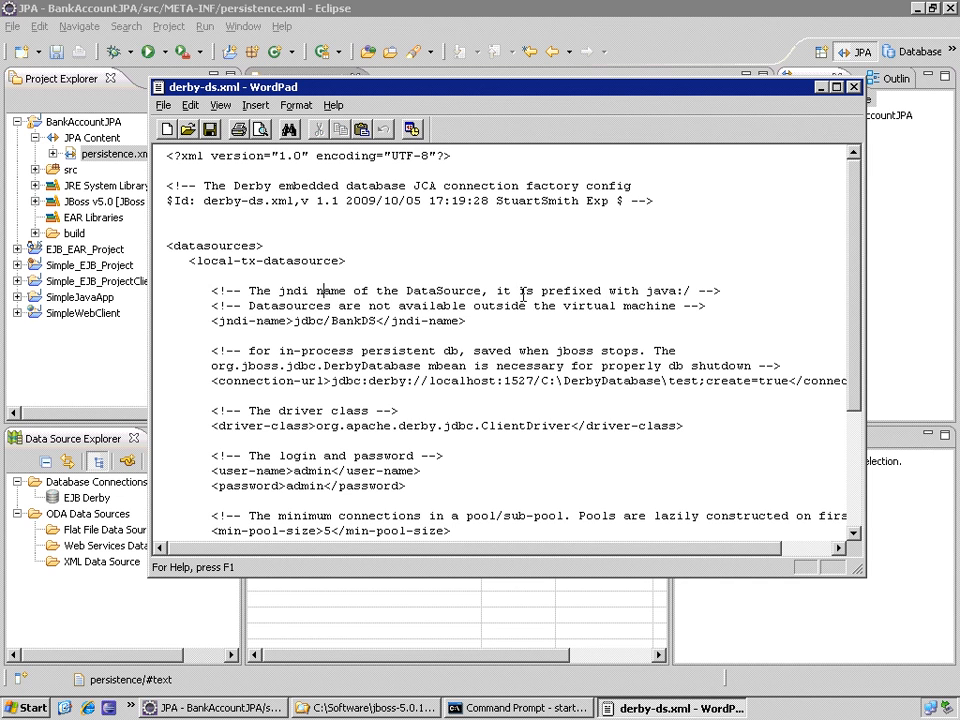
# Confirm the WordPad note on the java: prefix and return to persistence.xml's connection settings
pyautogui.doubleClick(574, 290)
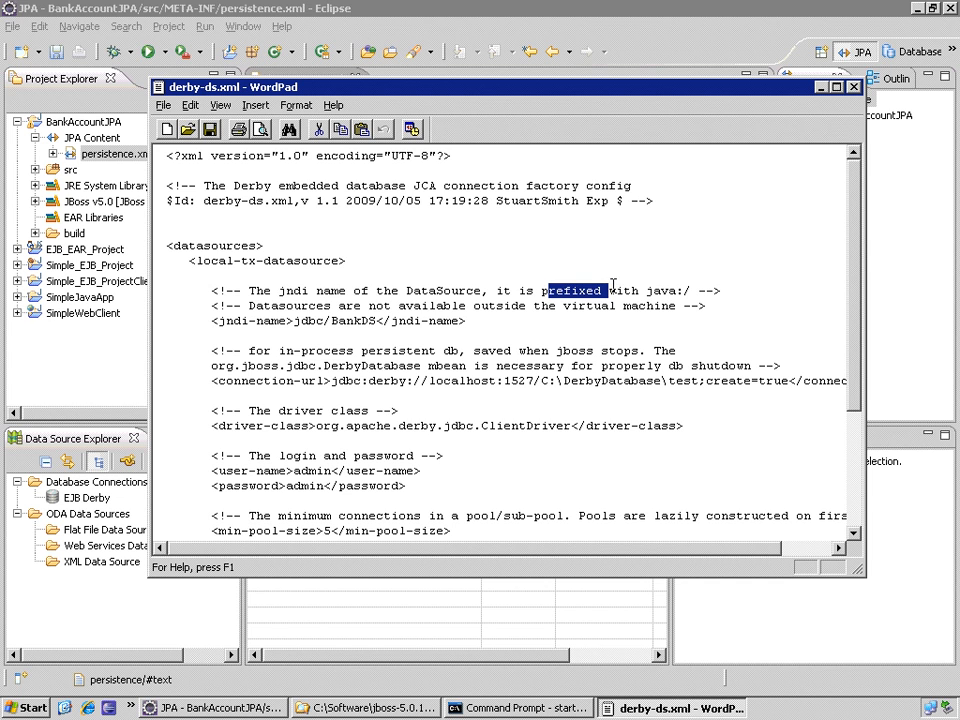
pyautogui.click(679, 290)
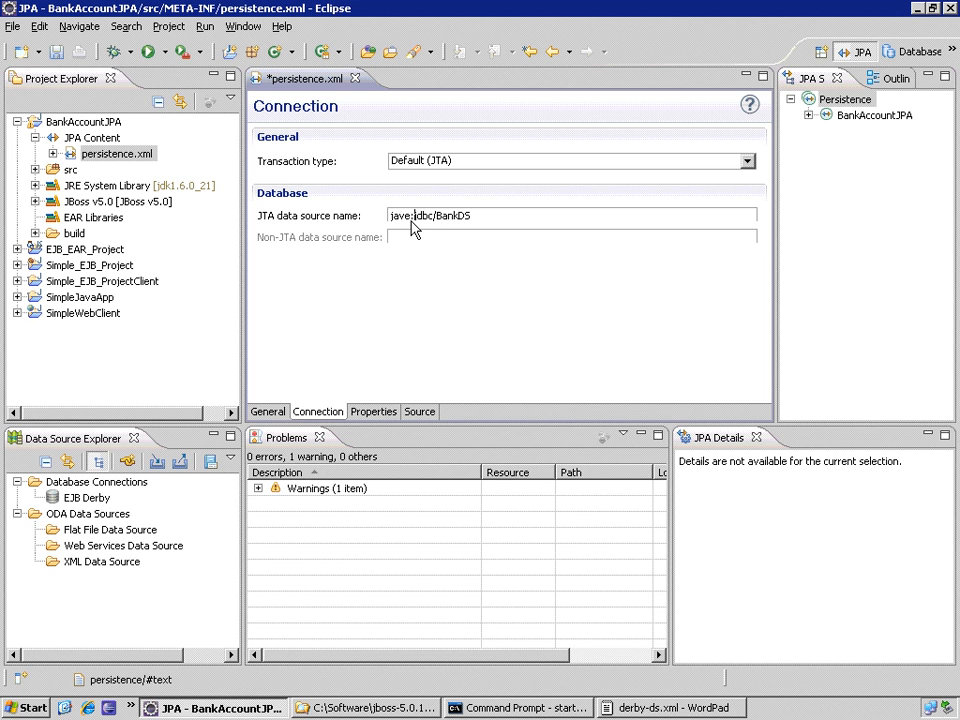
pyautogui.moveTo(575, 282)
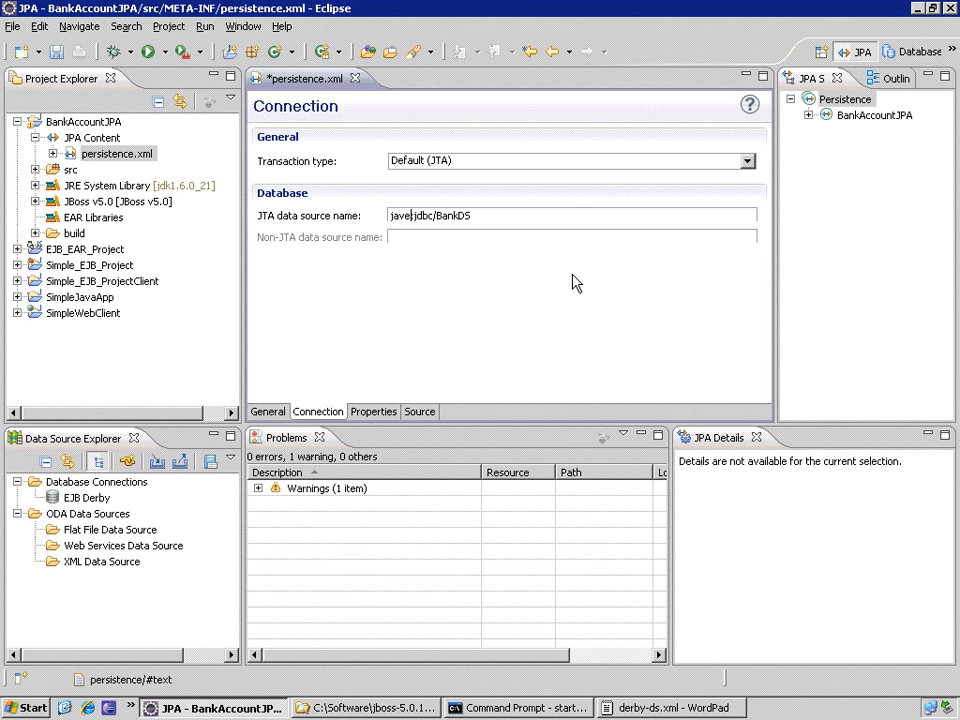